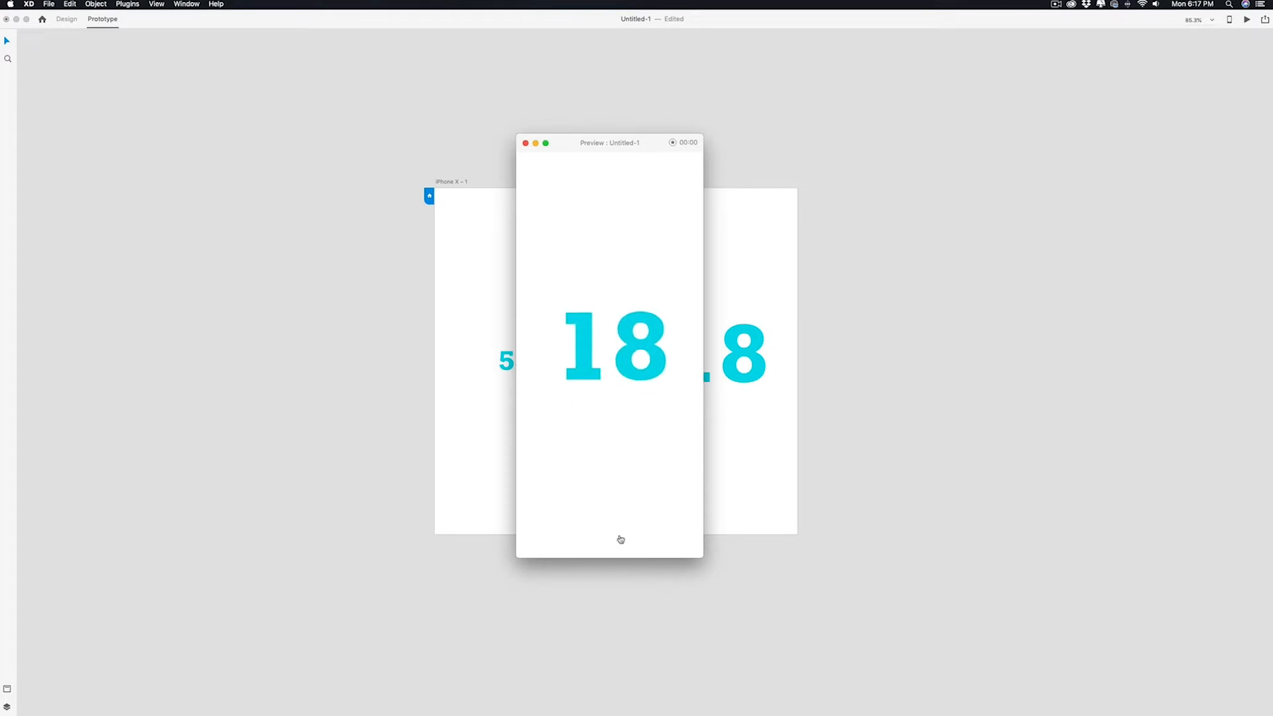
Play the 18 counter's auto-animate transition in the Preview window.
click(525, 142)
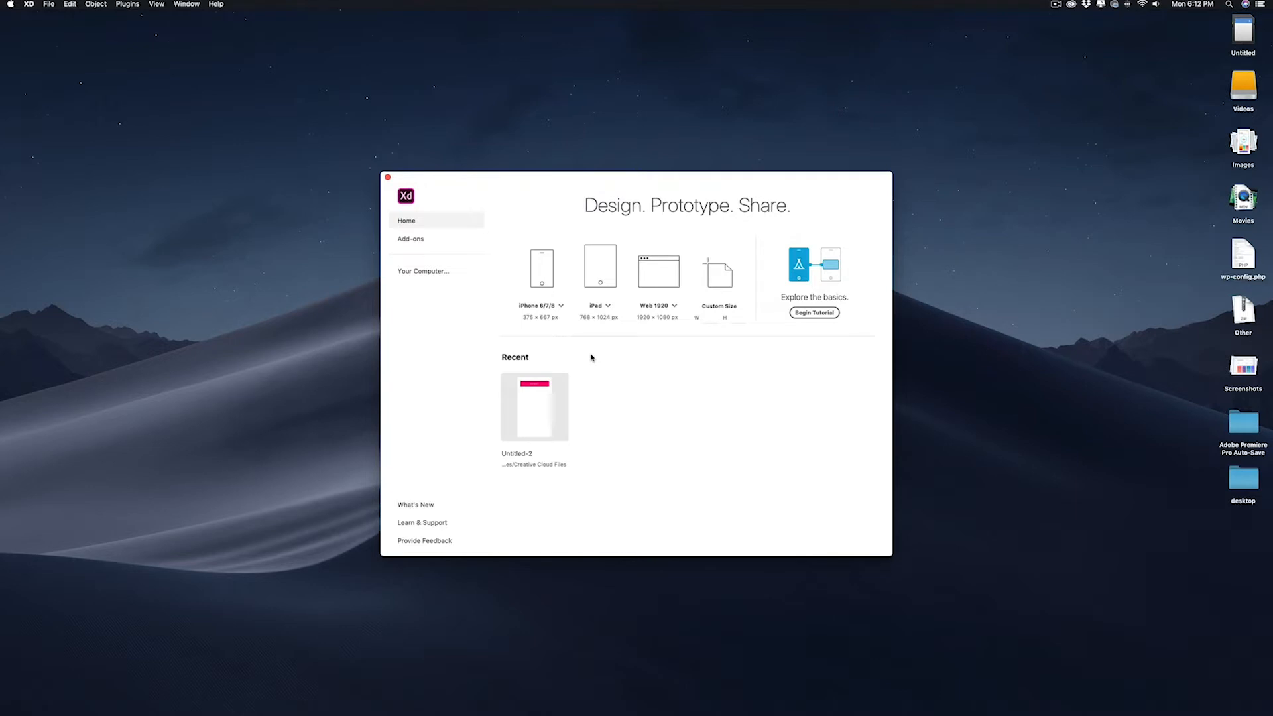
mouse_move(560, 308)
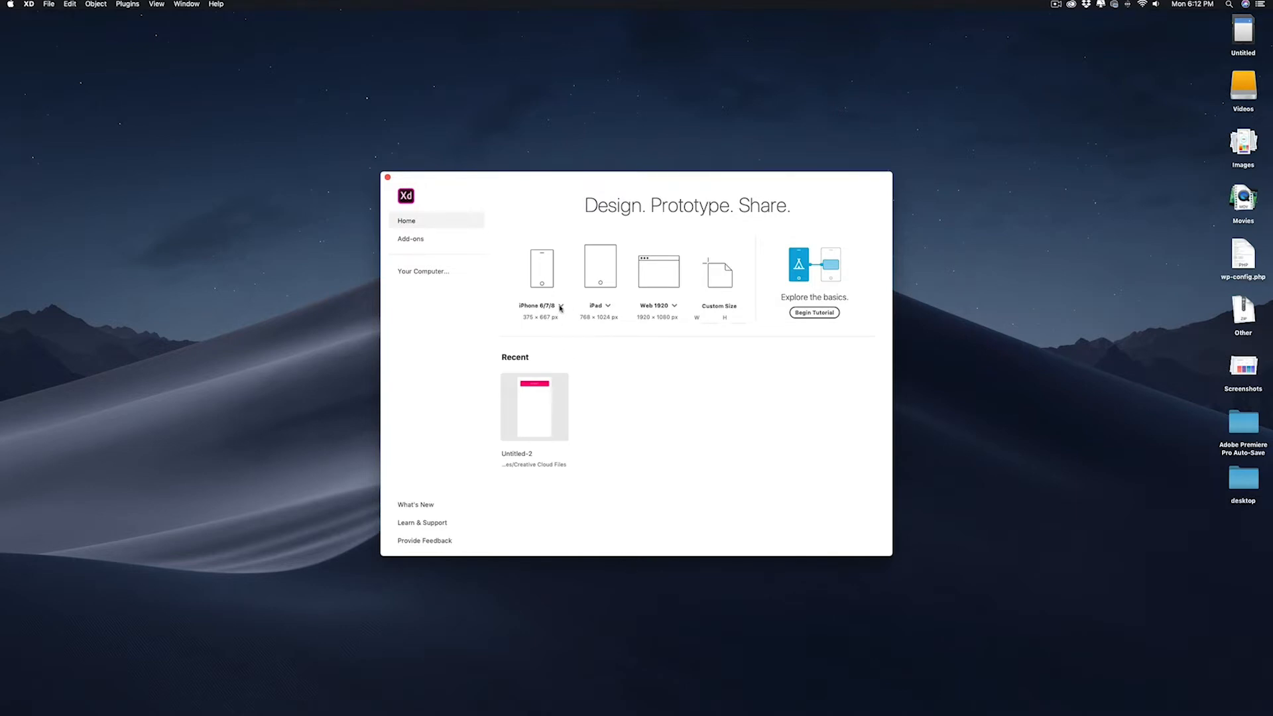
Create a new document from the iPhone X/XS preset.
click(559, 308)
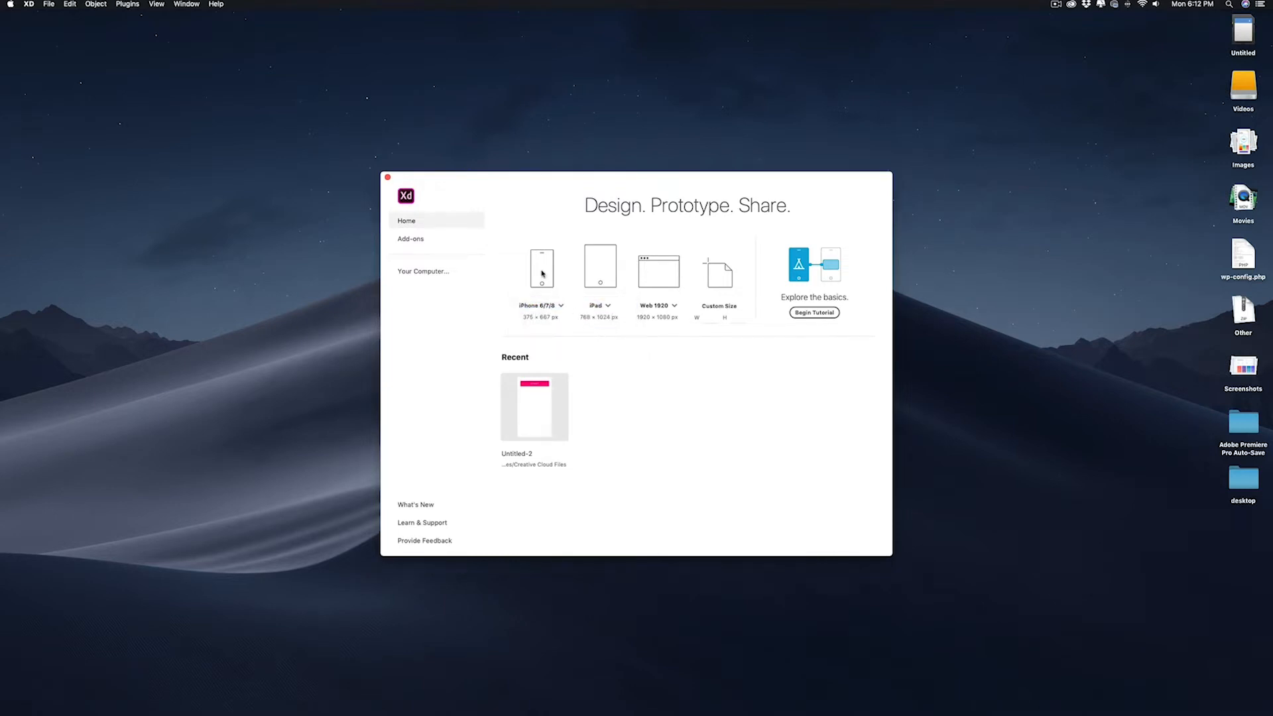
click(541, 265)
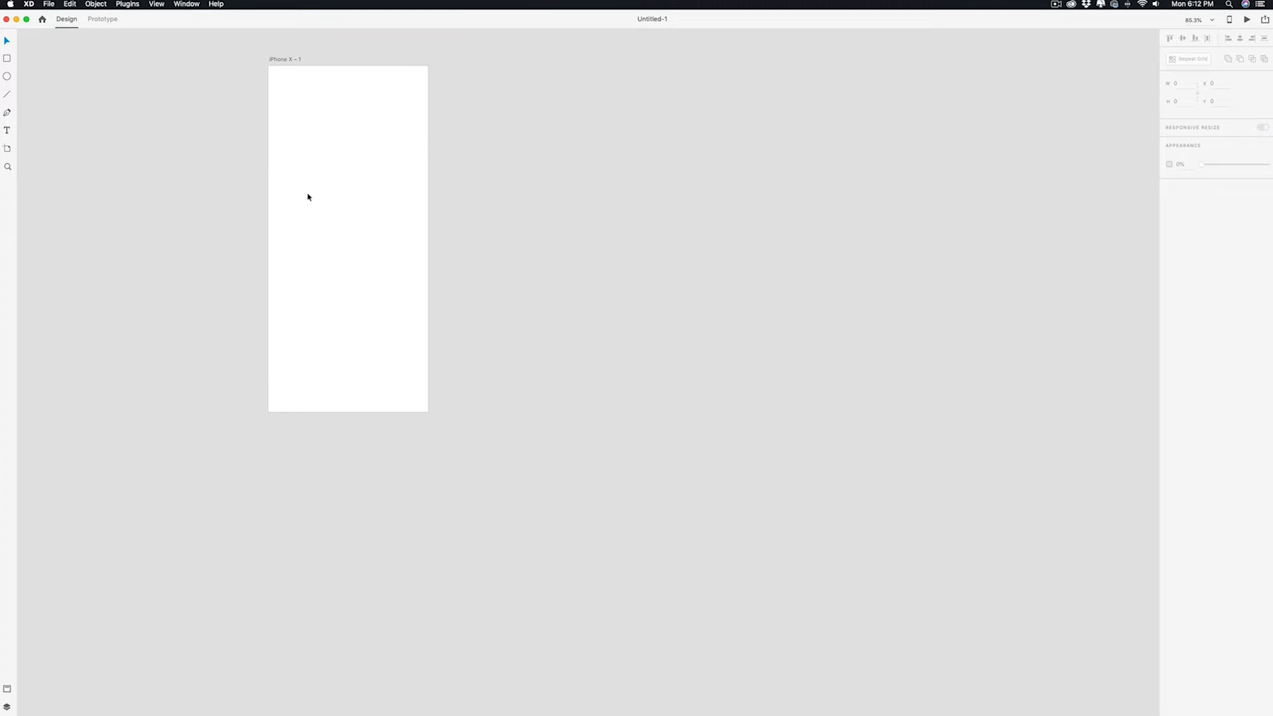
mouse_move(337, 193)
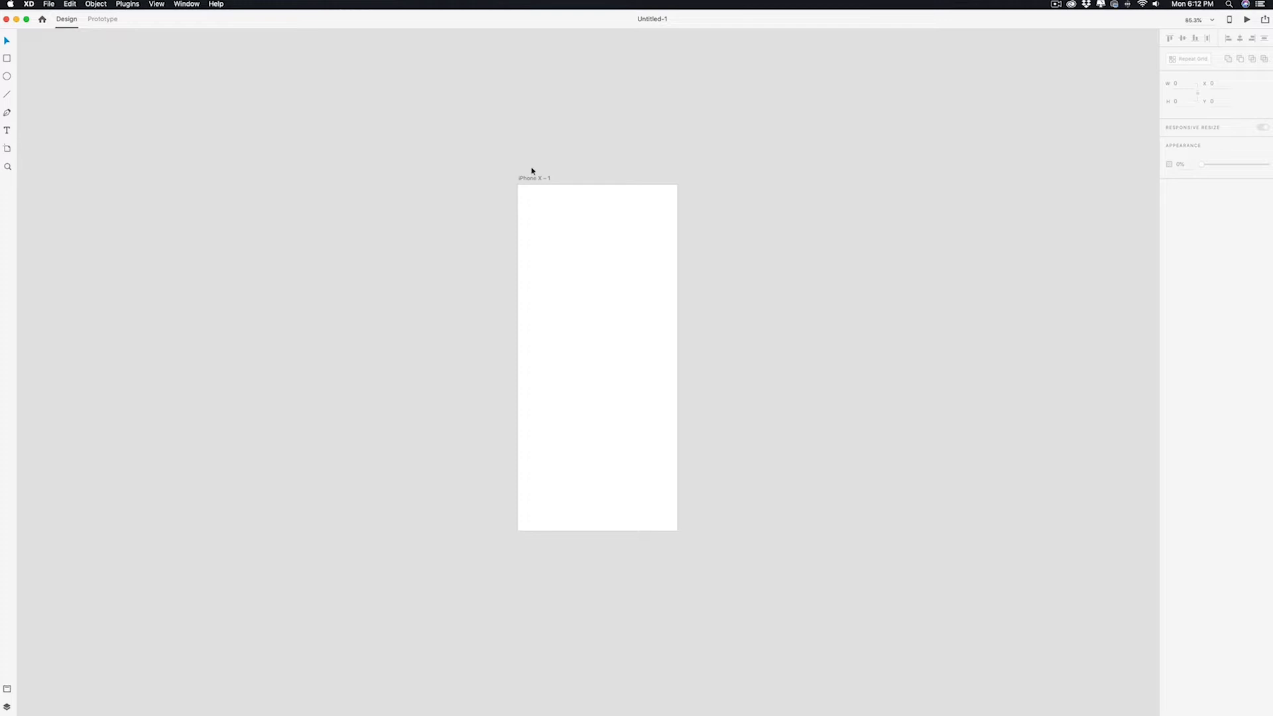
Type digits 0 through 9 one per line and set font size 60.
click(7, 130)
text(t)
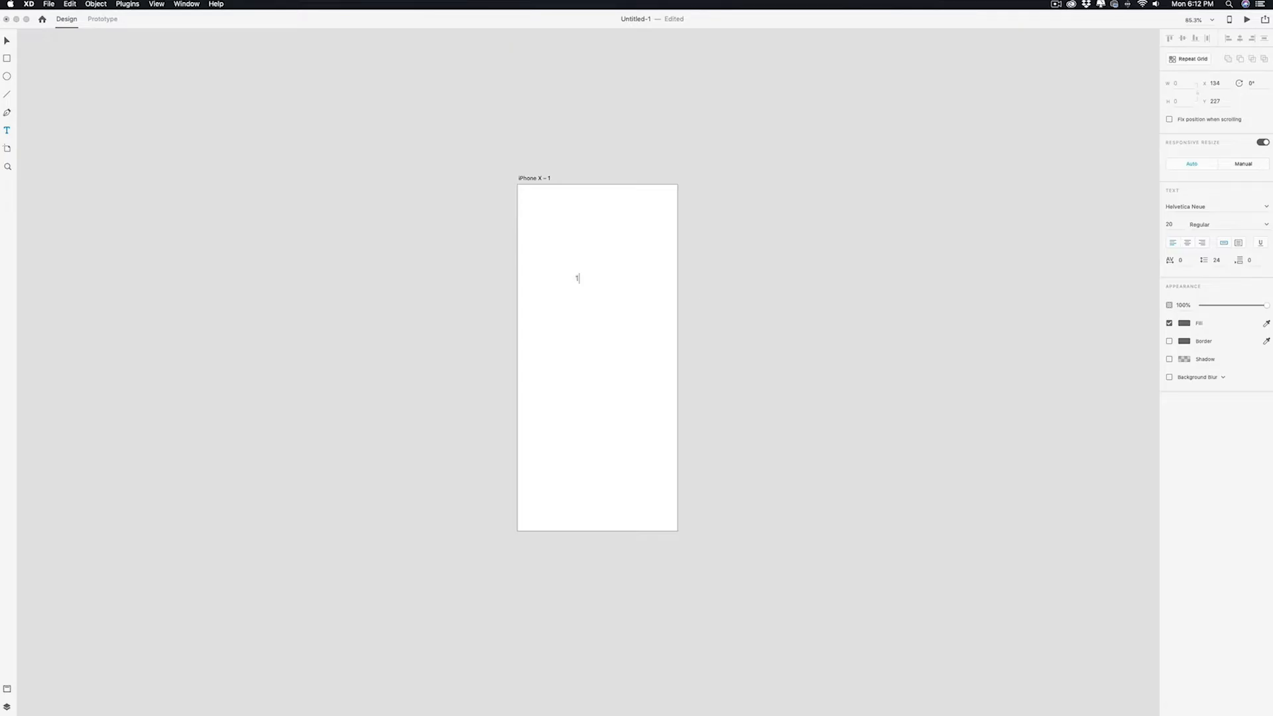
key(backspace)
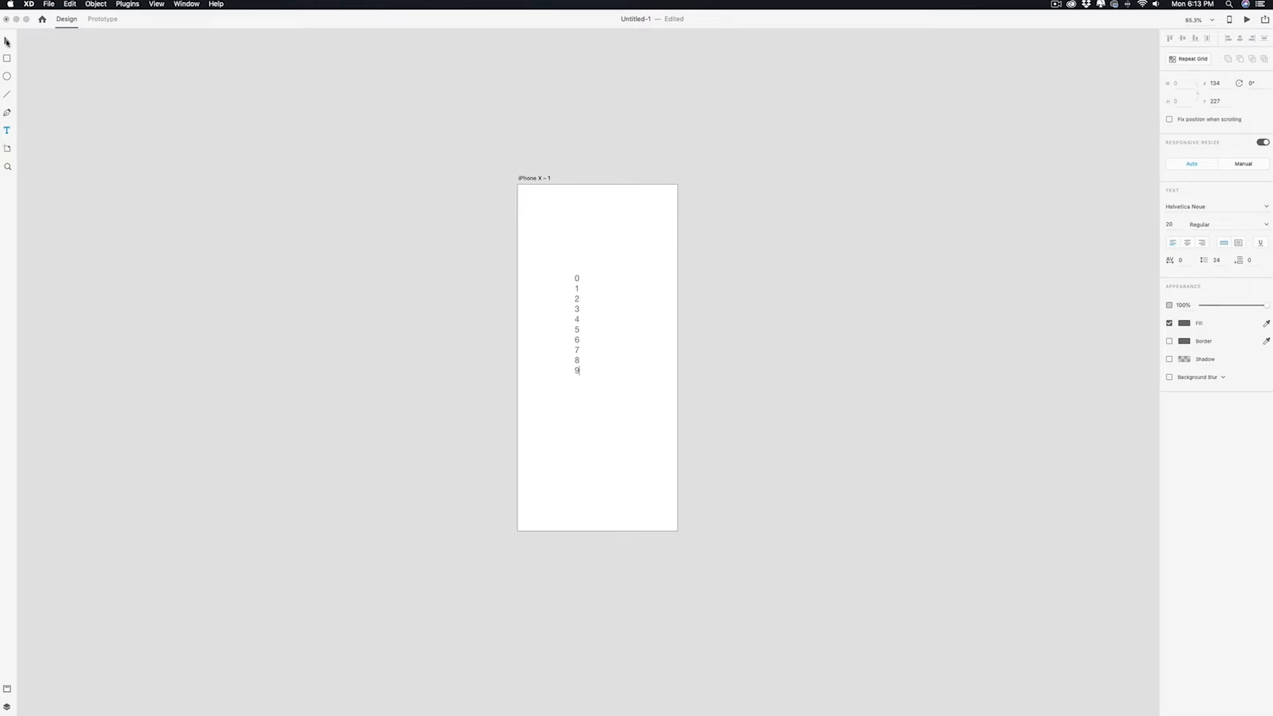
click(576, 325)
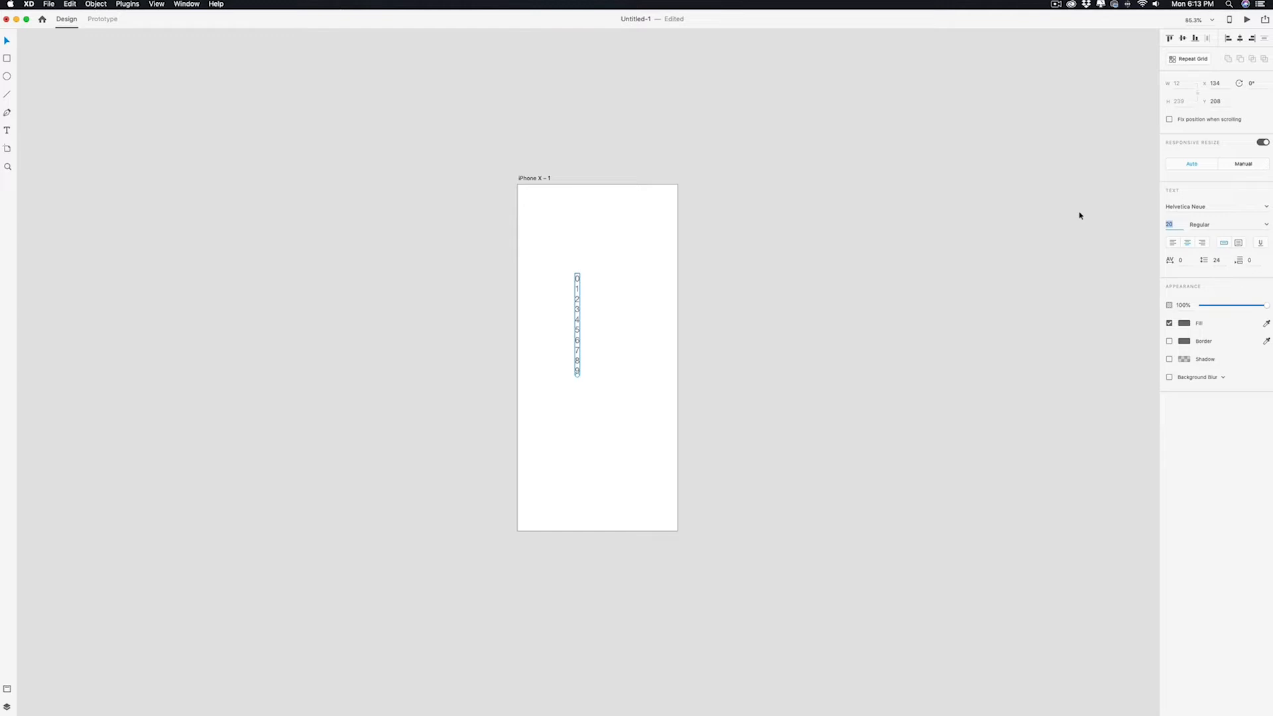
text(60)
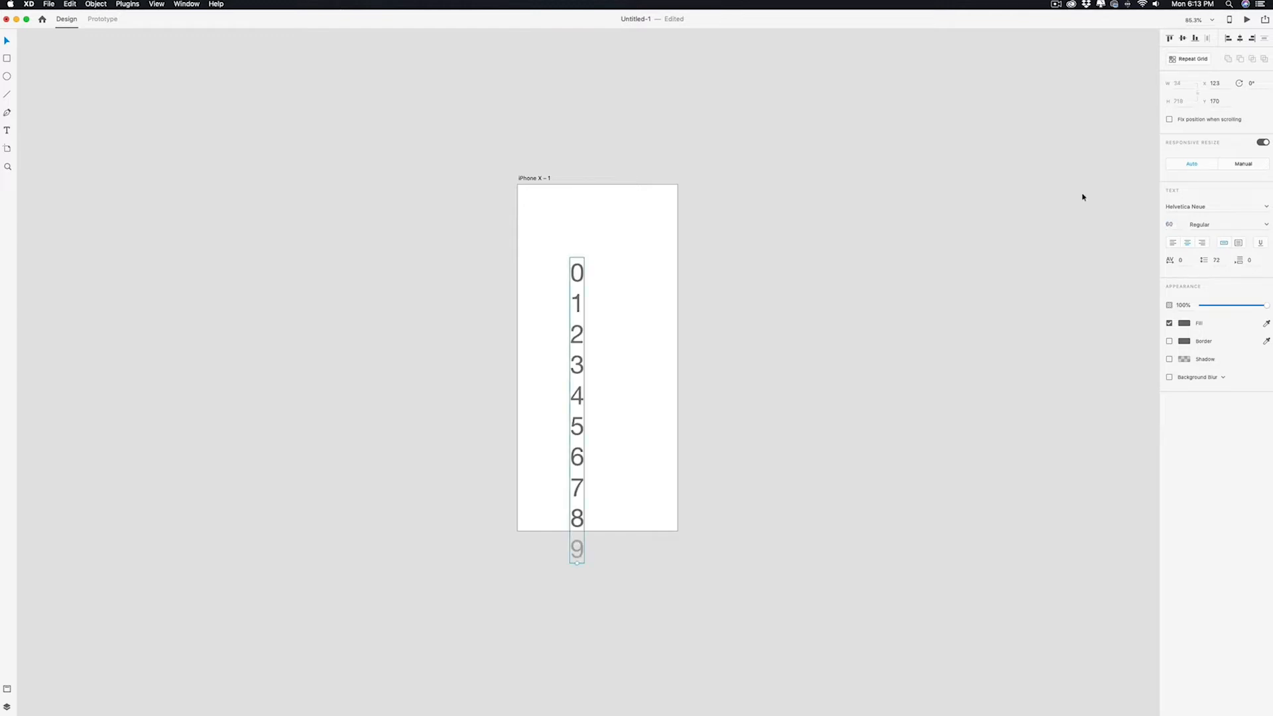
Find Rockwell in the font list and apply it to the digit column.
click(1216, 206)
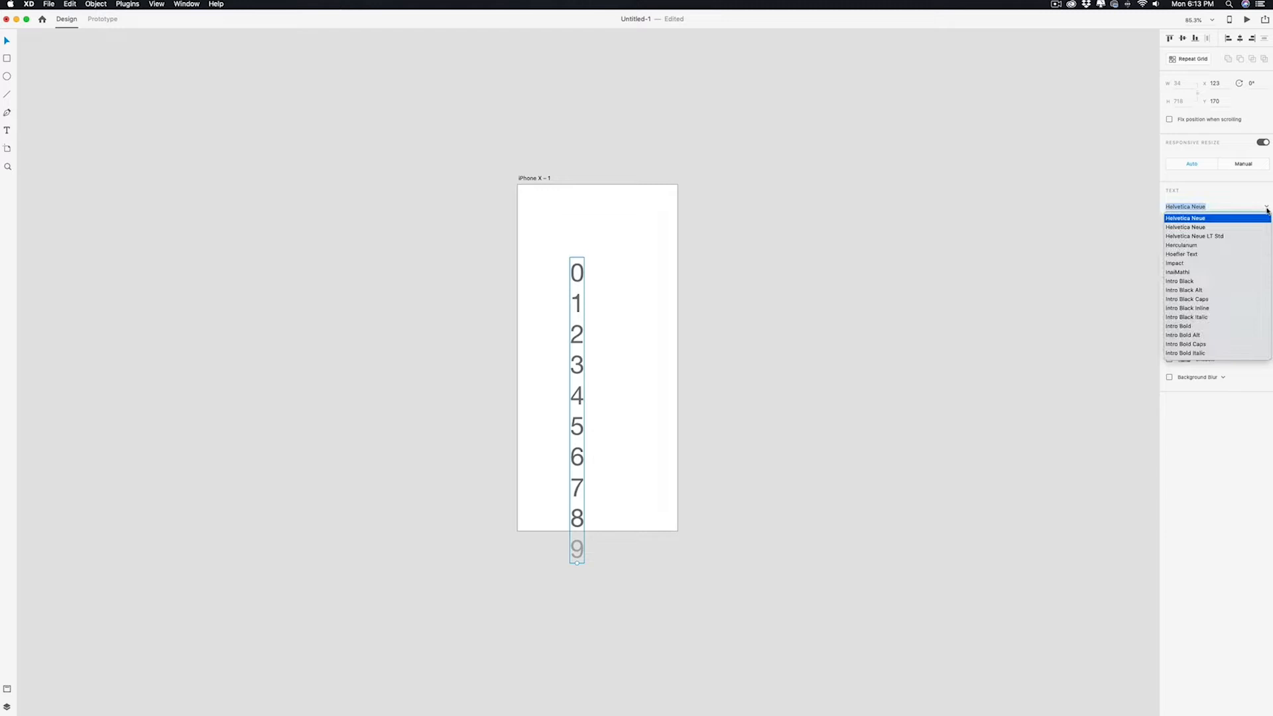
mouse_move(1209, 323)
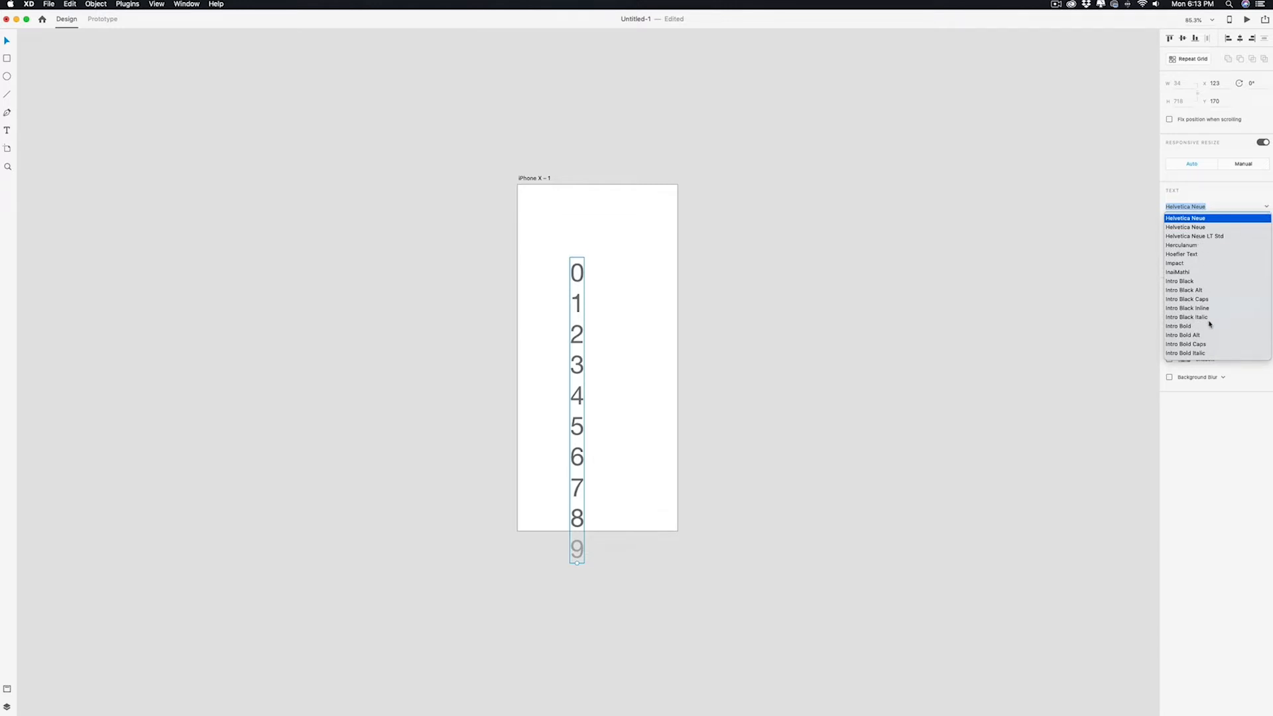
scroll(down, 3)
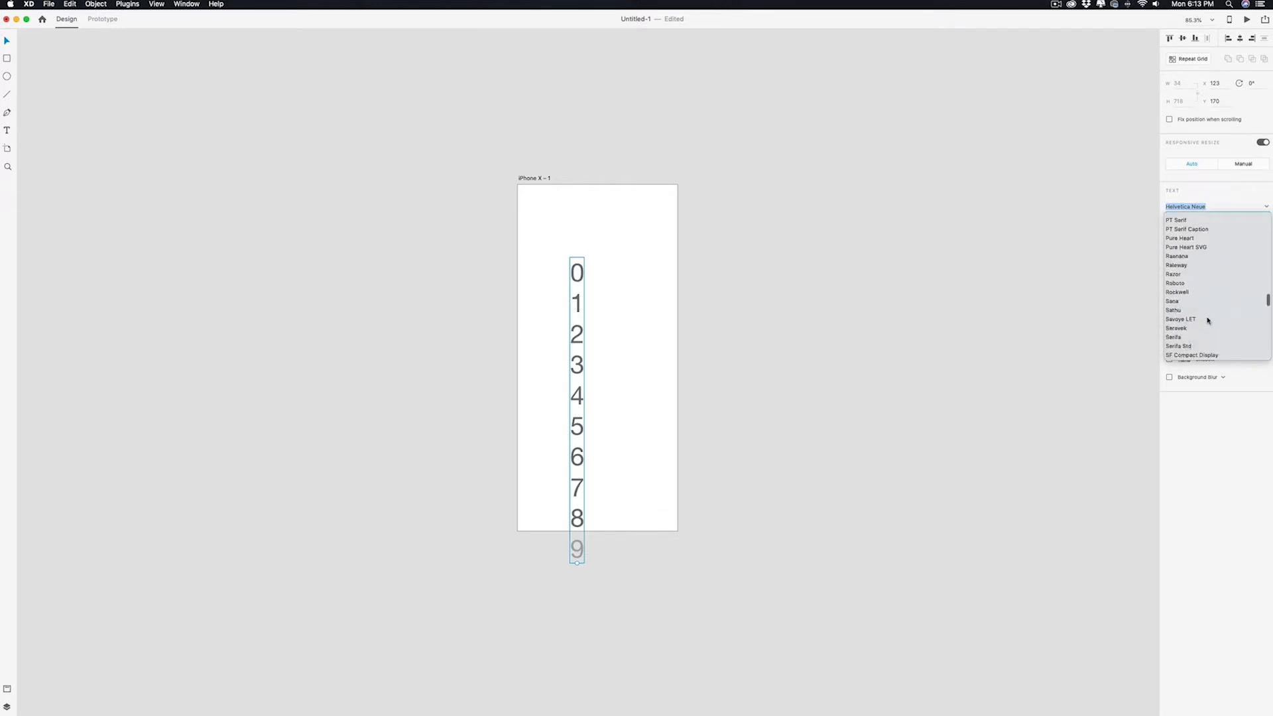
scroll(down, 3)
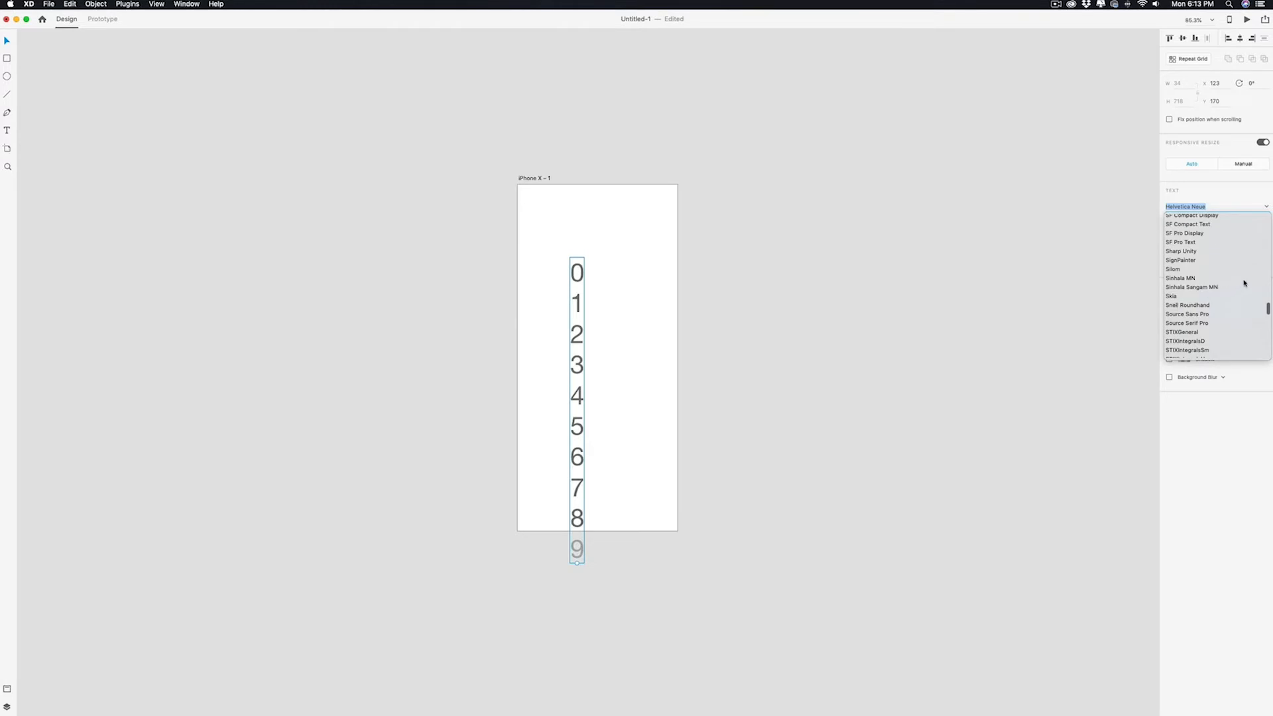
scroll(up, 3)
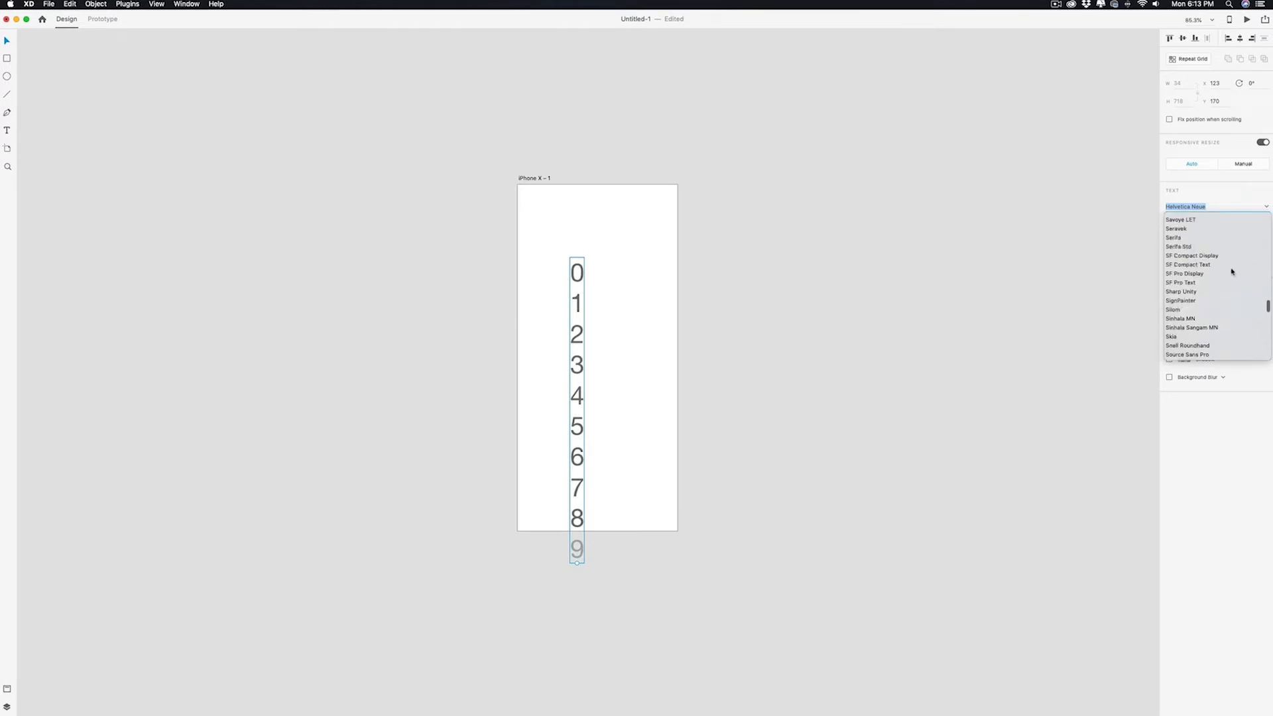
scroll(up, 3)
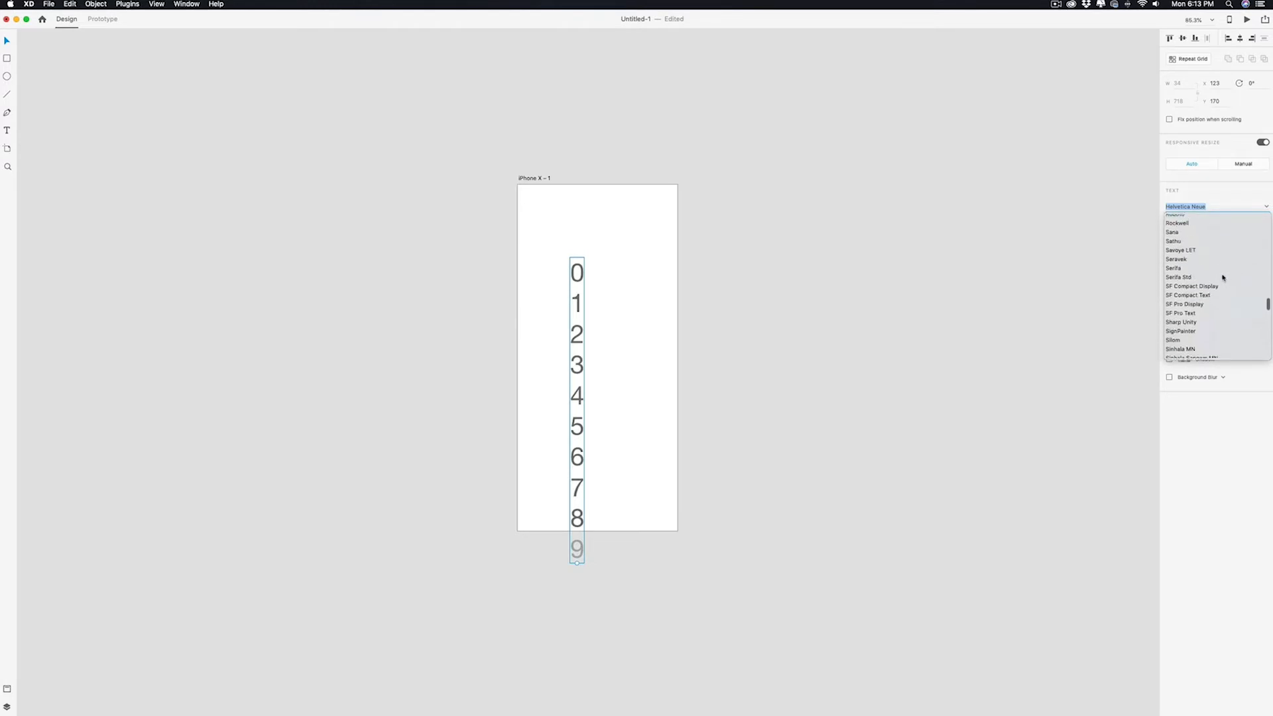
scroll(down, 3)
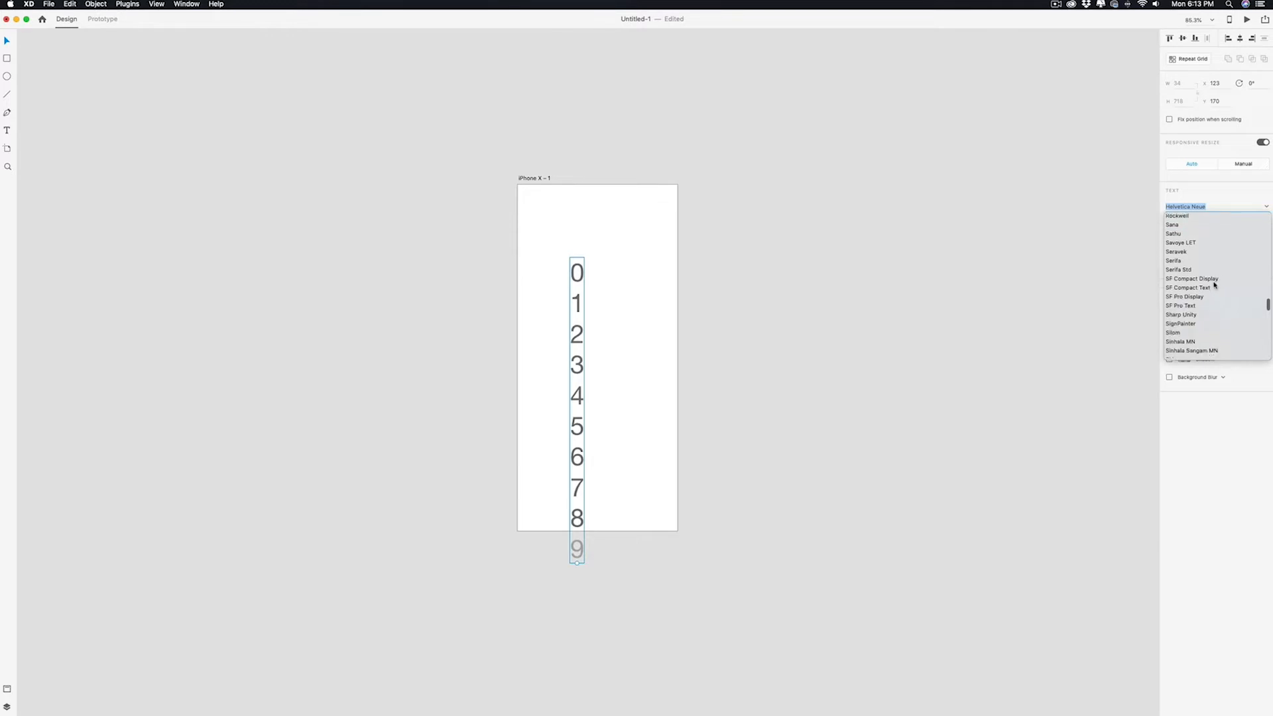
scroll(down, 3)
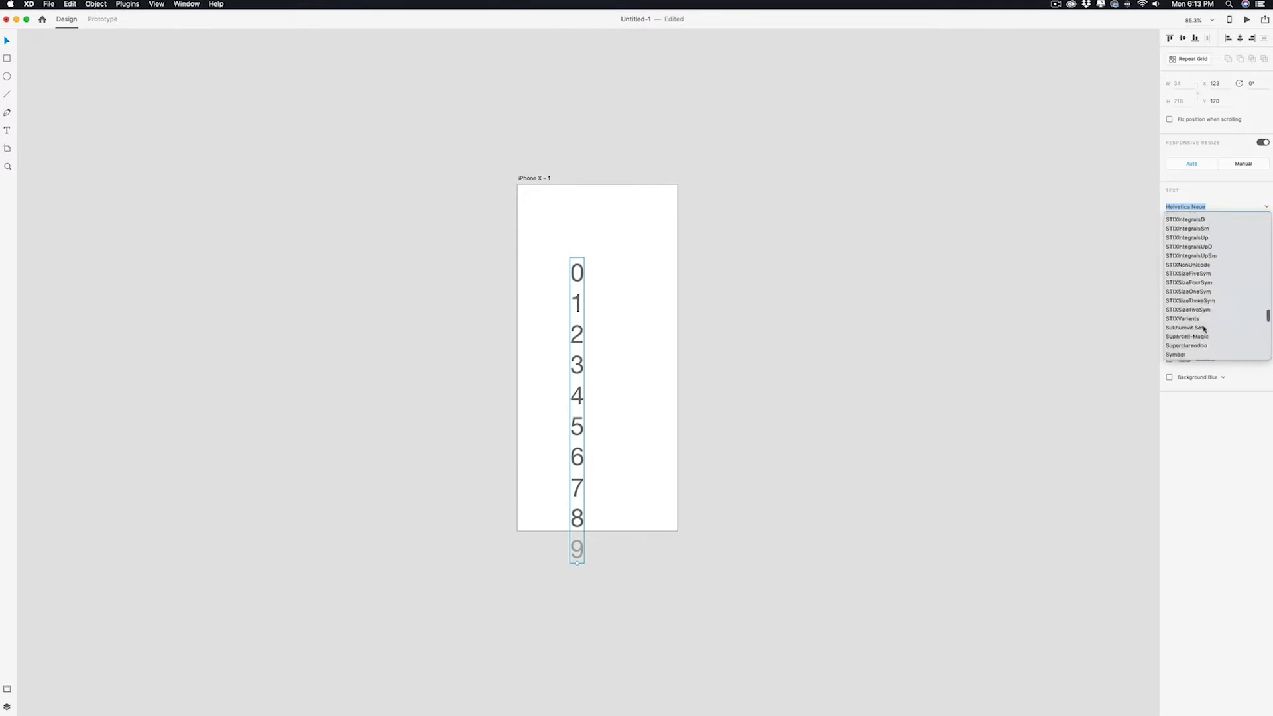
scroll(down, 3)
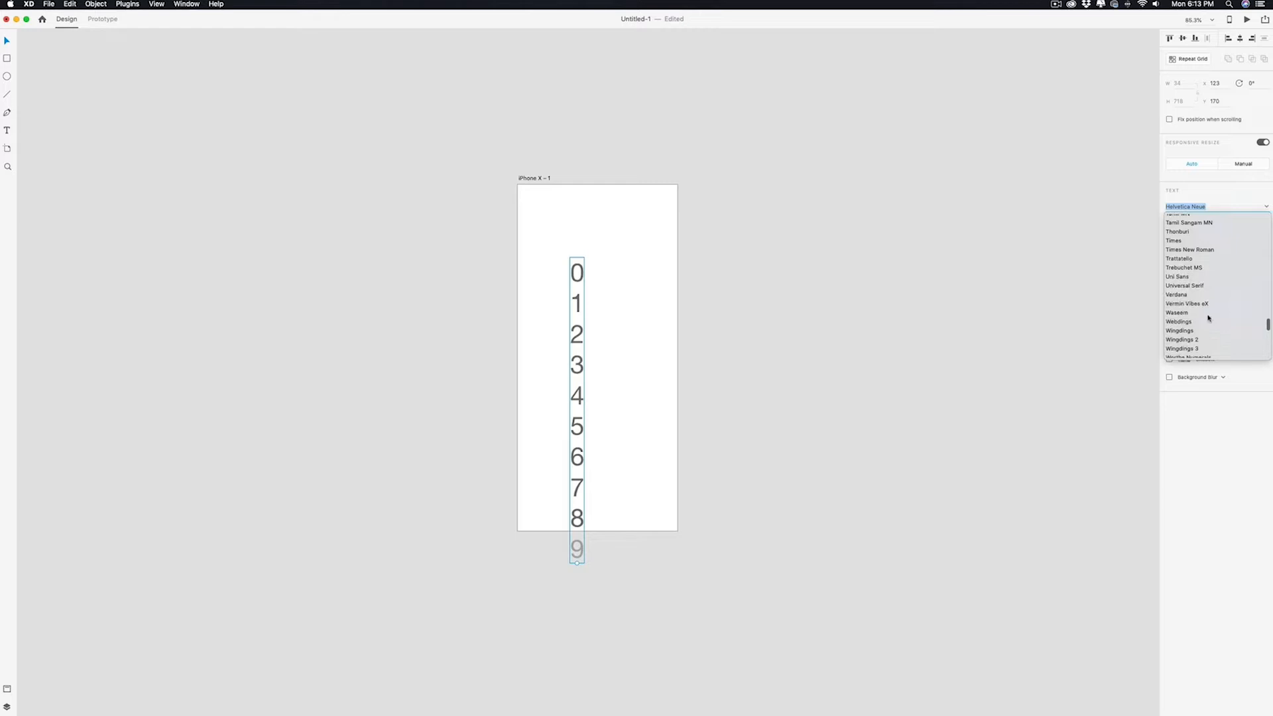
scroll(down, 3)
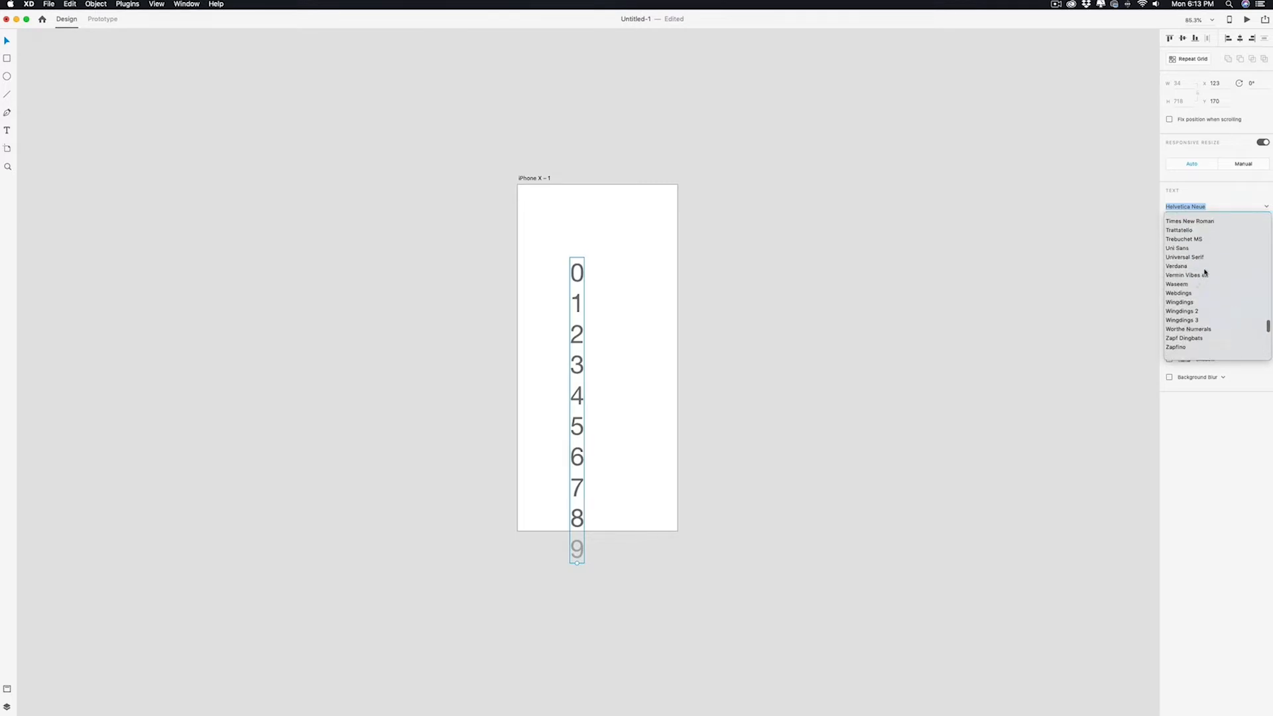
scroll(up, 3)
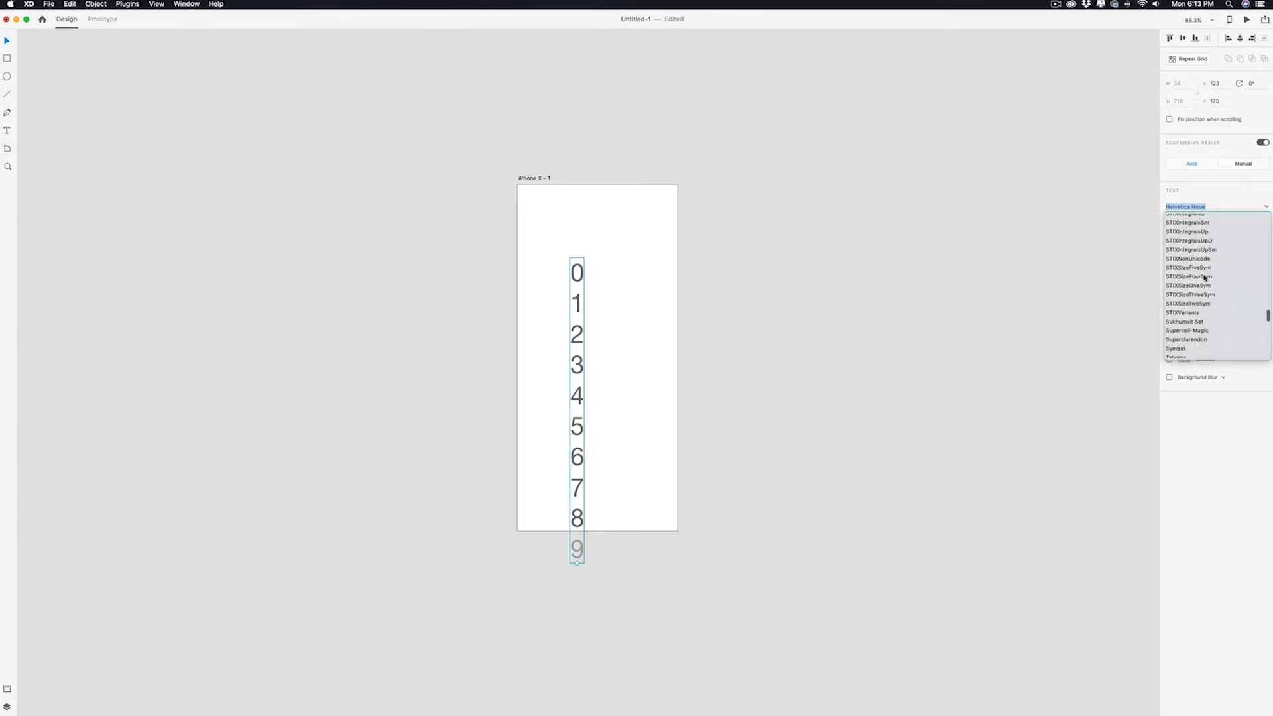
scroll(up, 3)
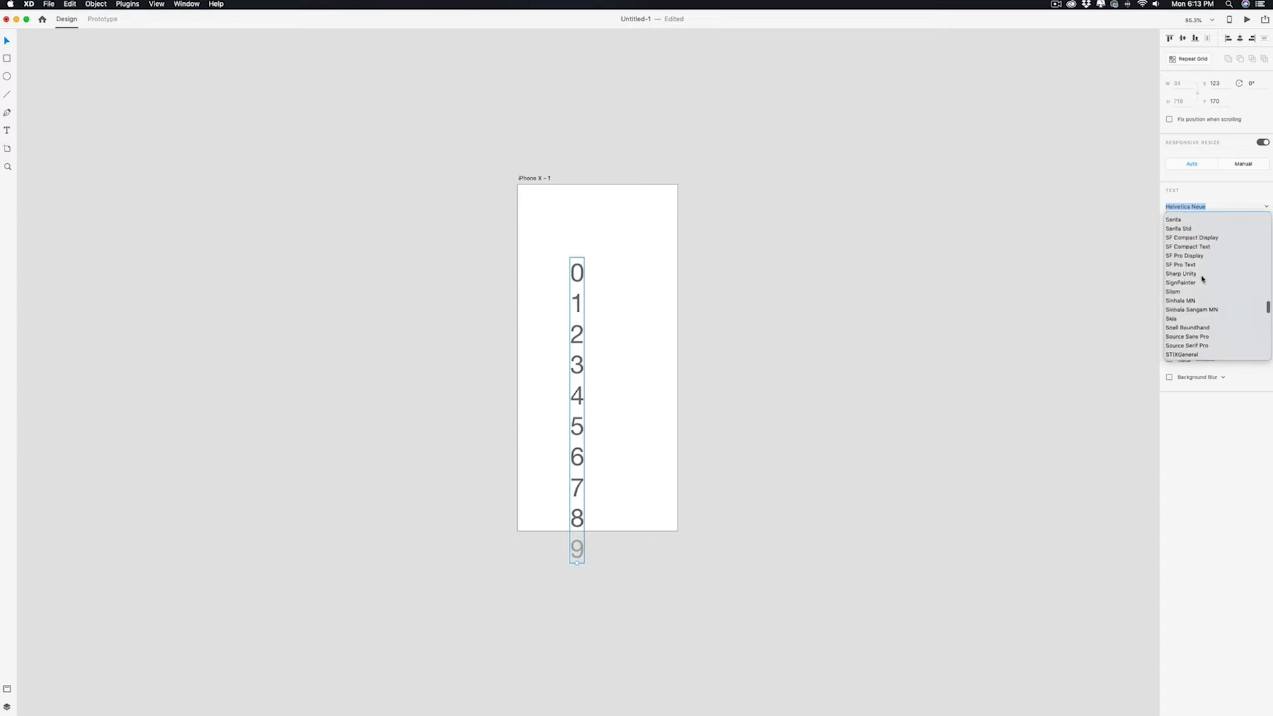
scroll(up, 3)
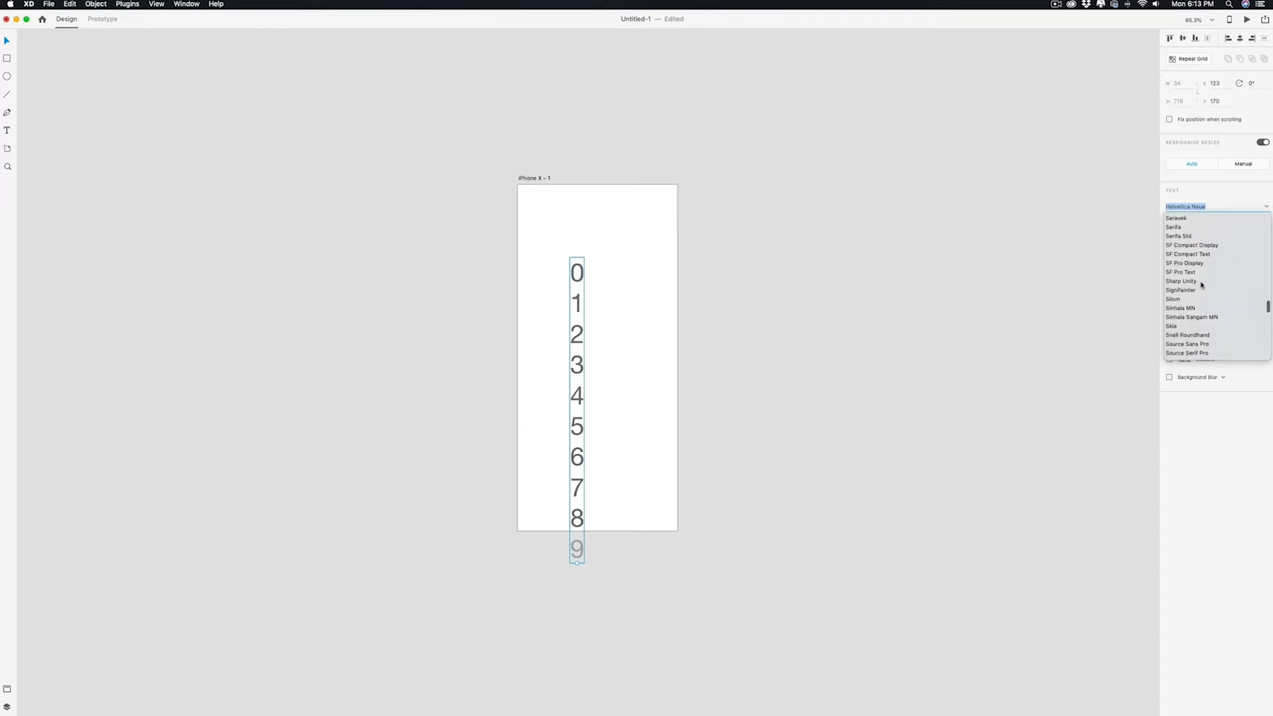
mouse_move(1193, 334)
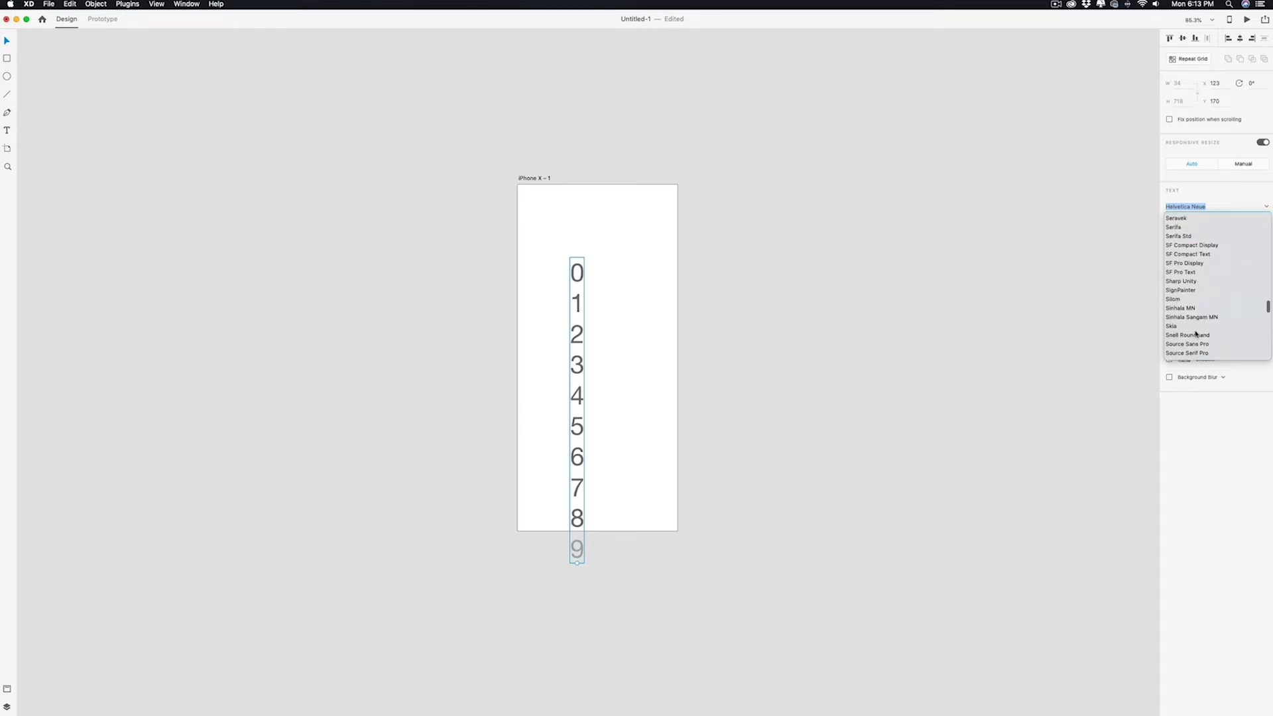
scroll(up, 3)
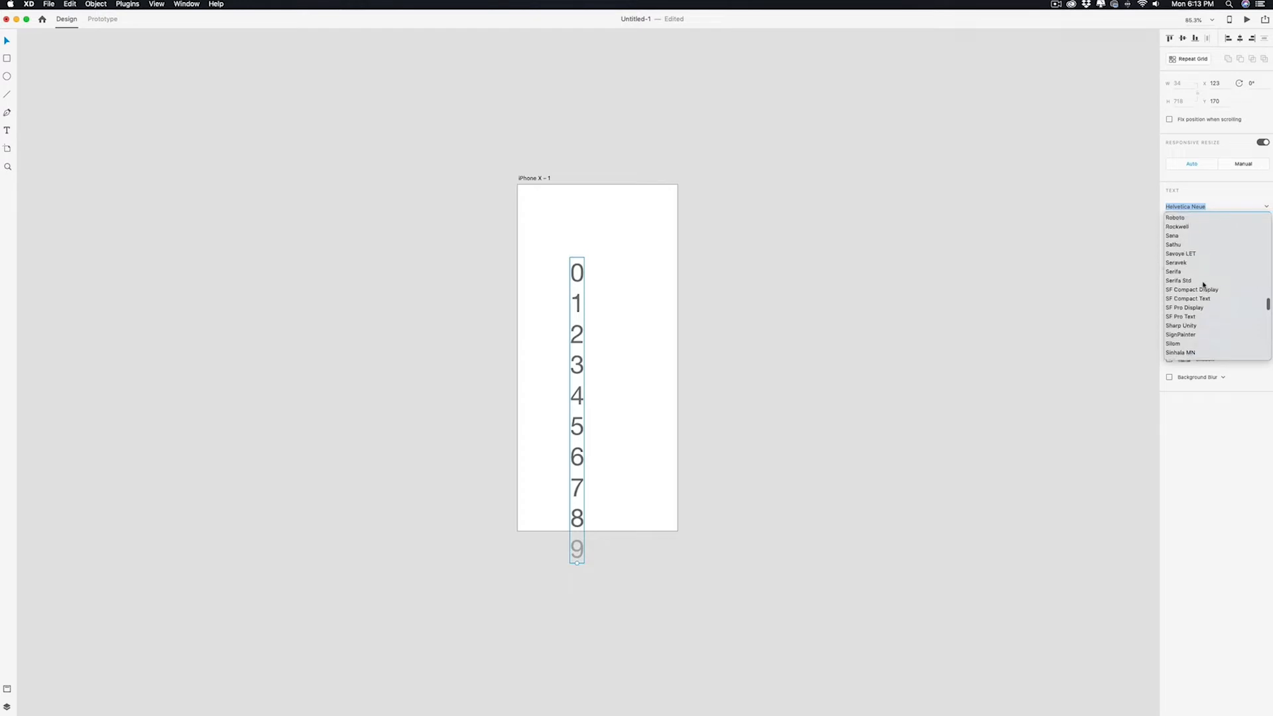
scroll(up, 3)
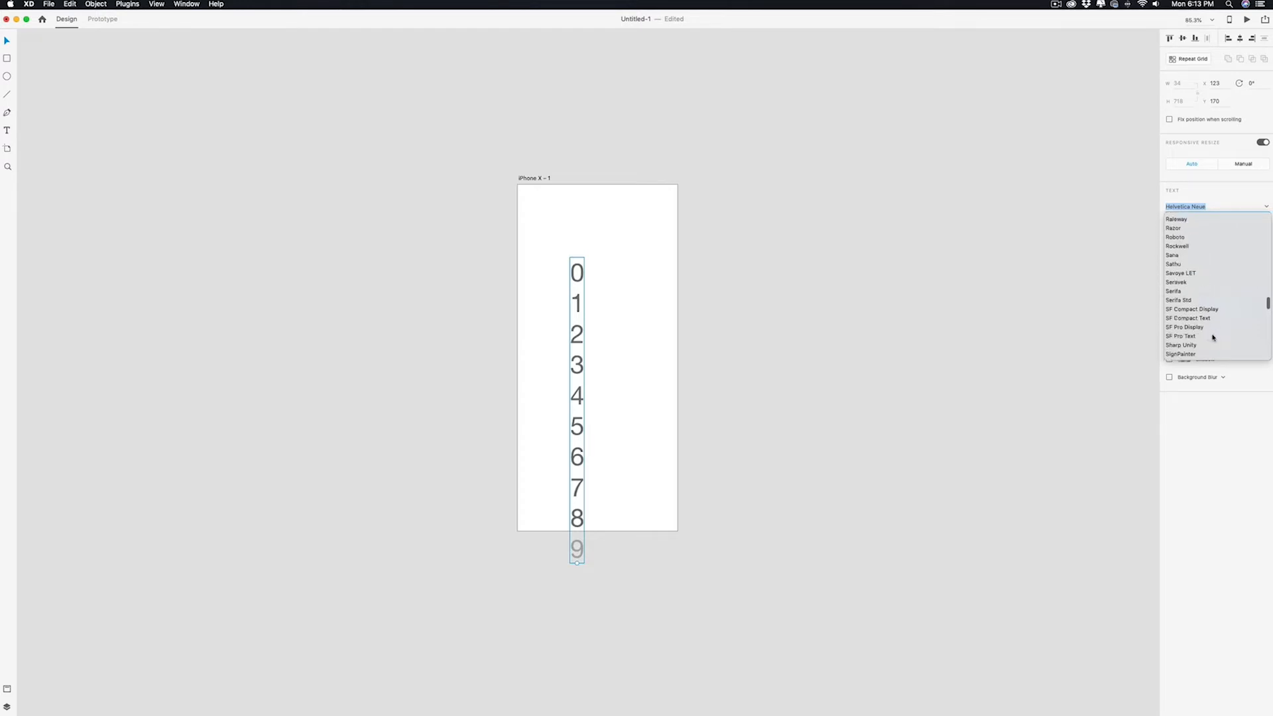
scroll(up, 3)
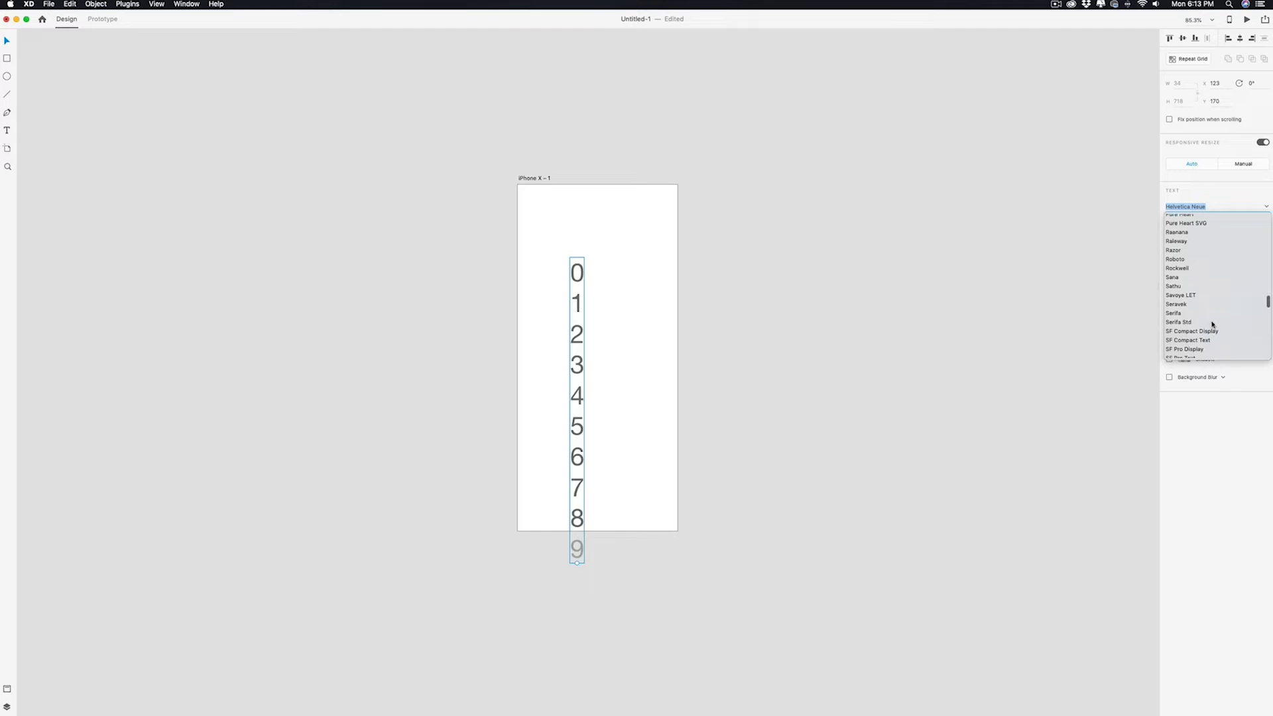
click(1176, 268)
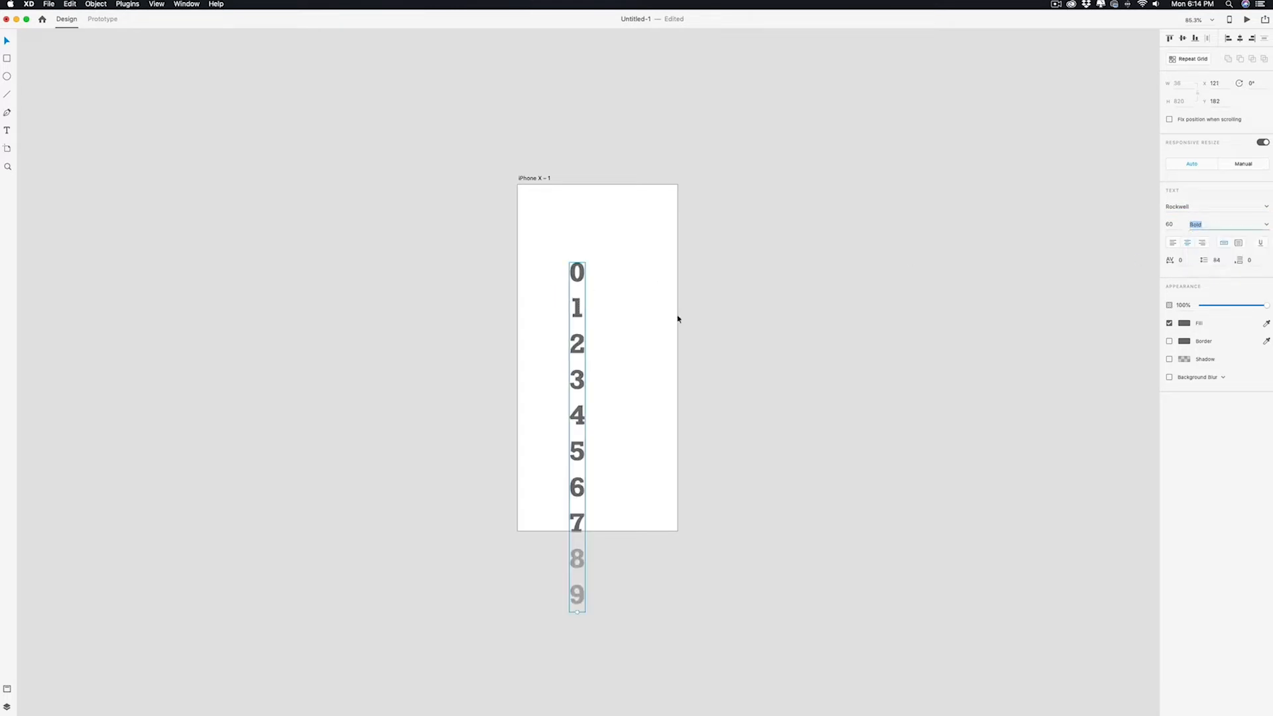
Make the digits cyan with line spacing 70, then start a second column.
click(1185, 323)
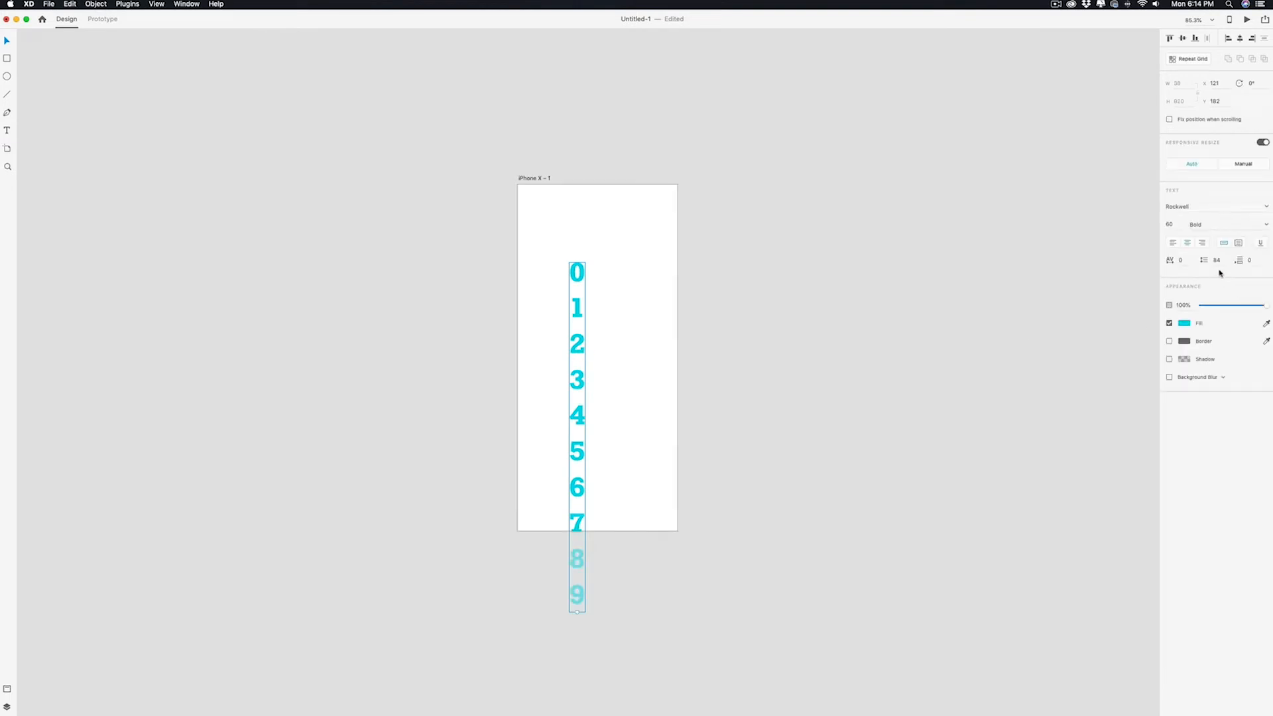
click(1217, 259)
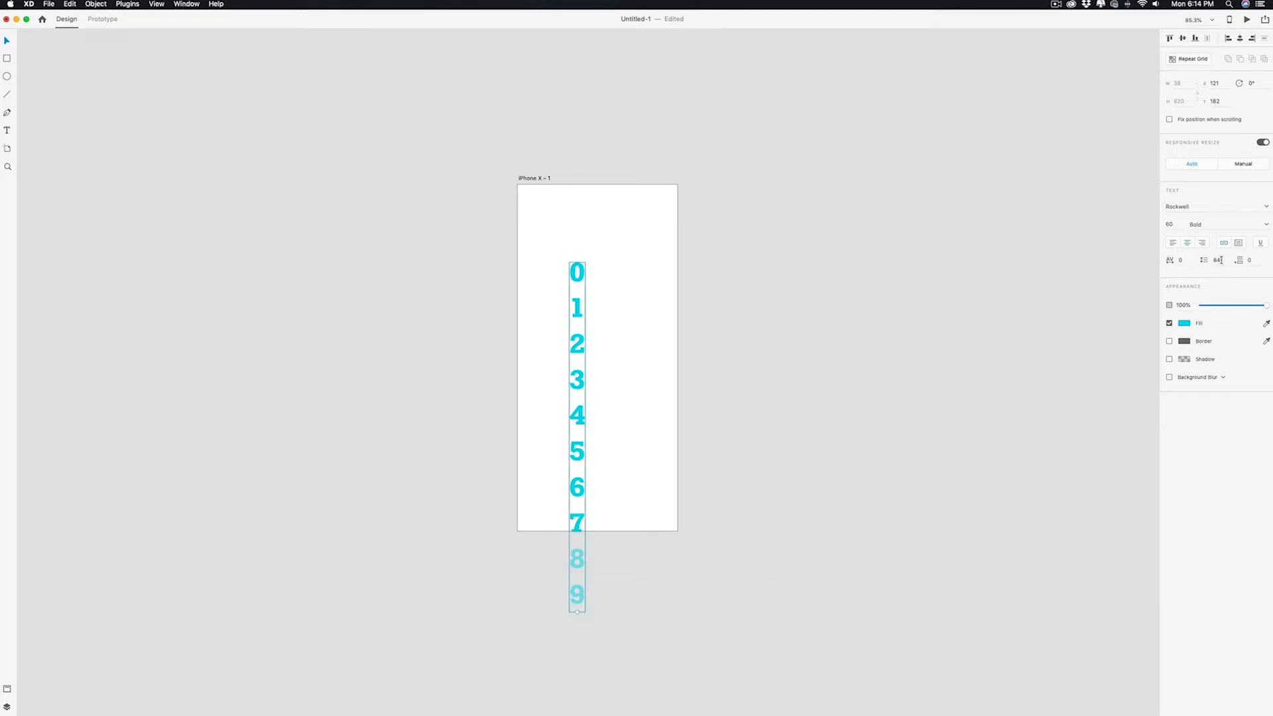
click(1218, 260)
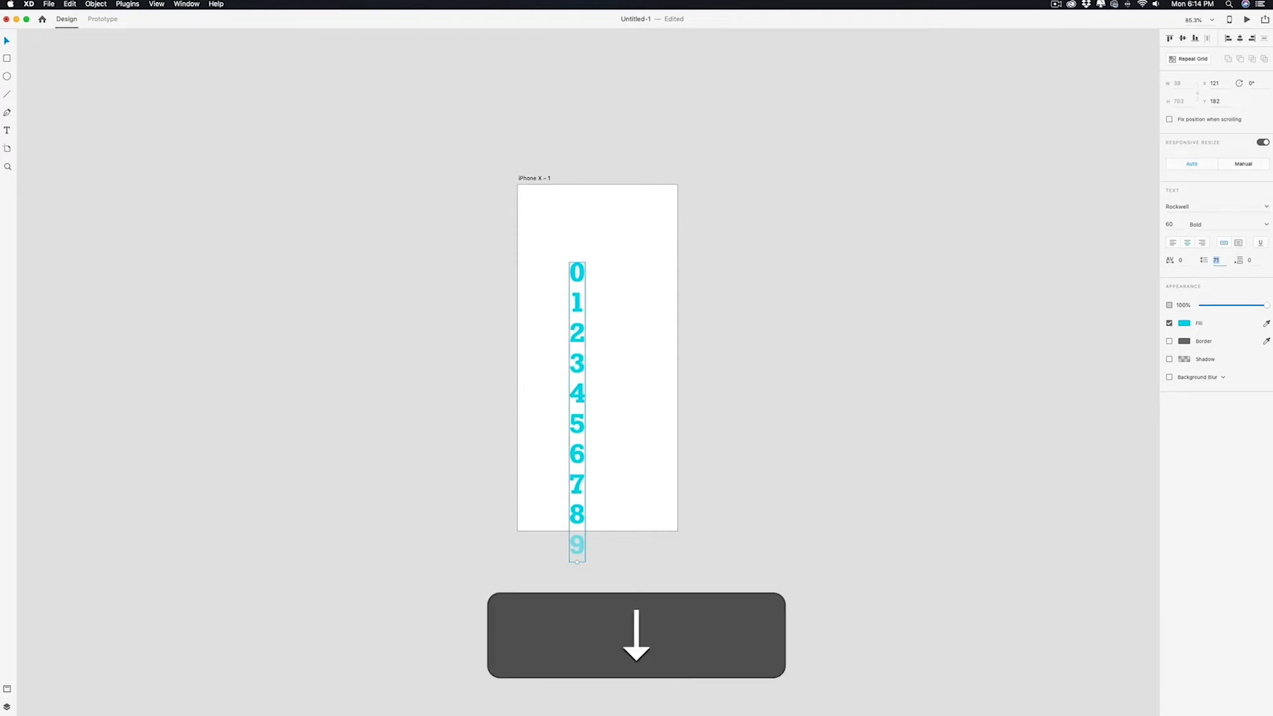
click(635, 635)
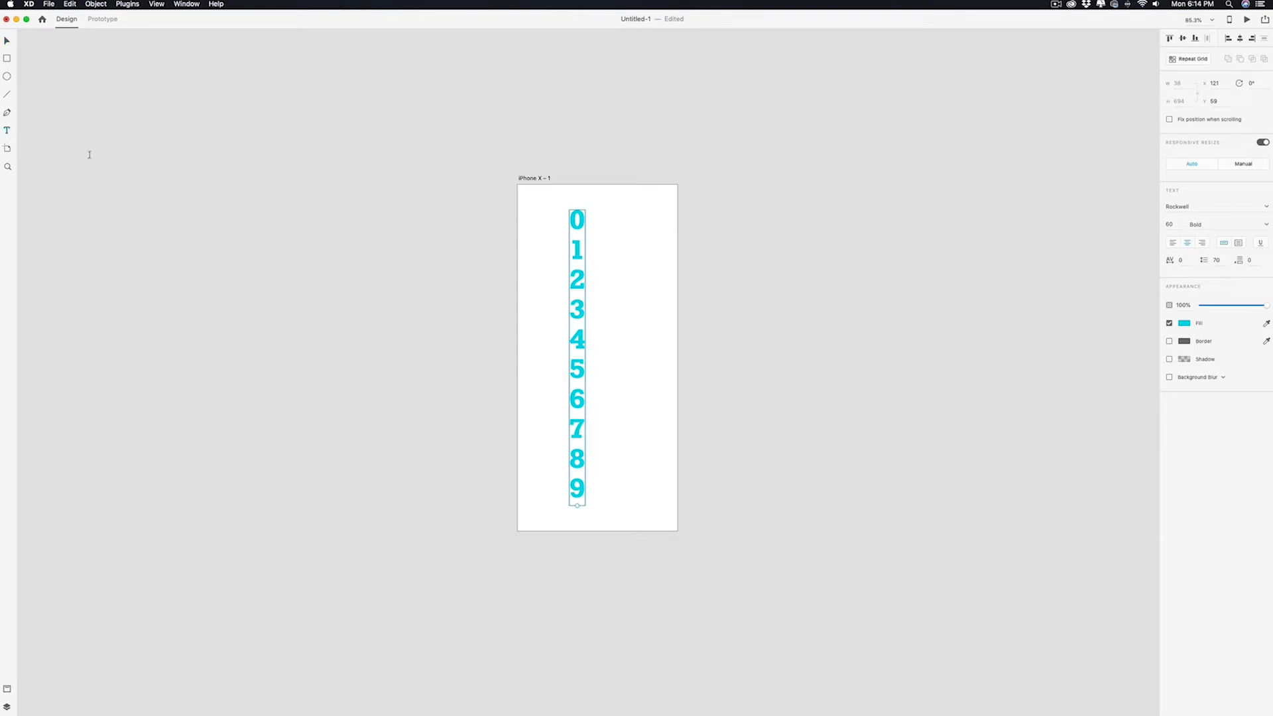
click(713, 235)
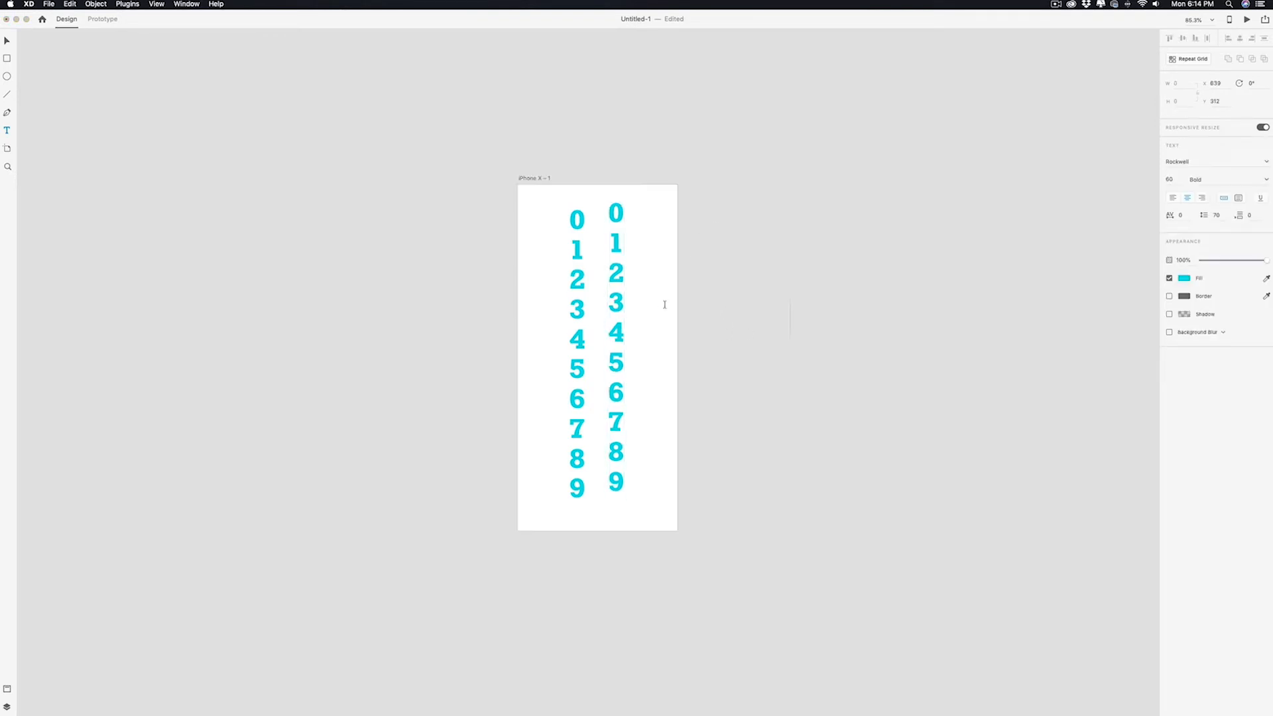
Move the second column beside the first, then drag both to the artboard centre.
click(615, 349)
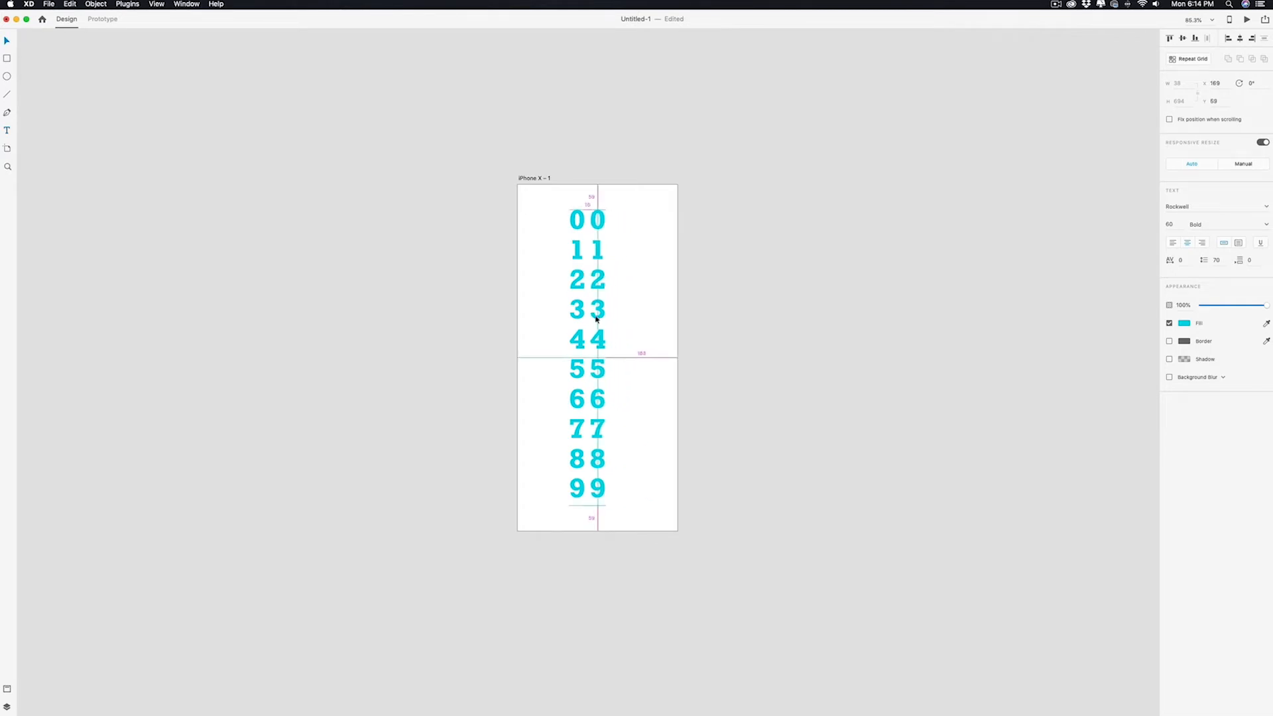
click(640, 323)
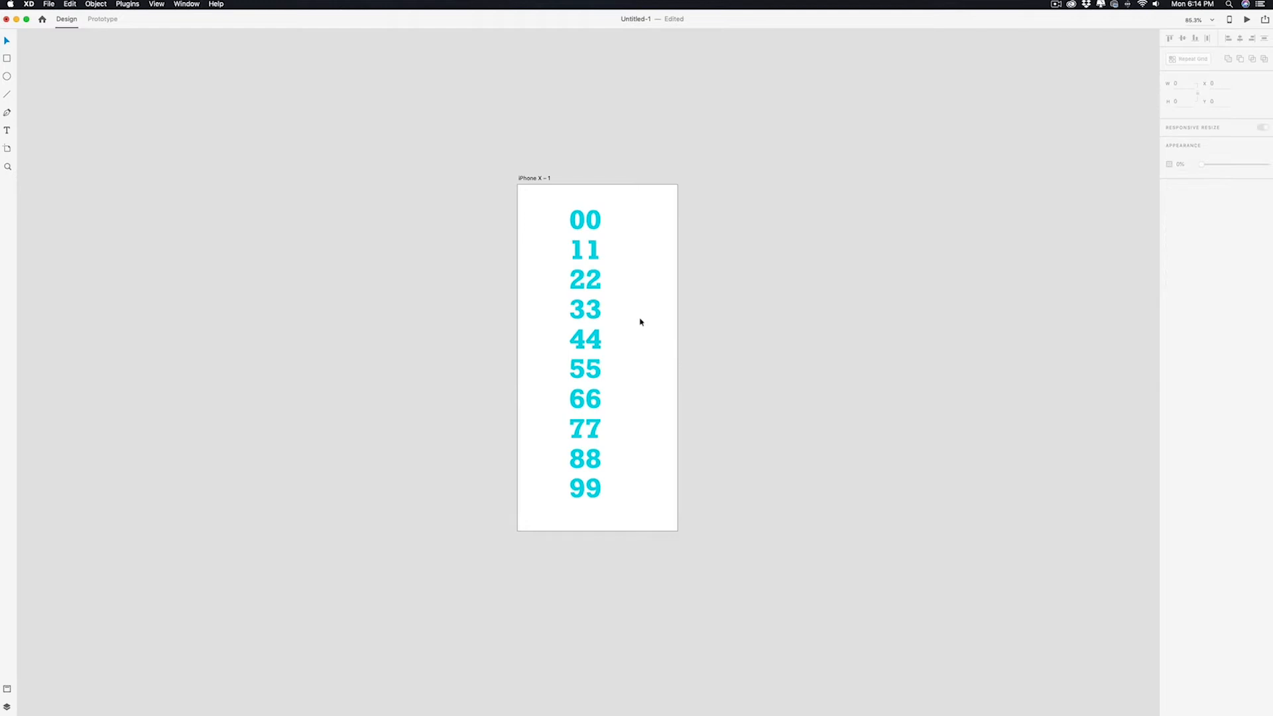
click(584, 340)
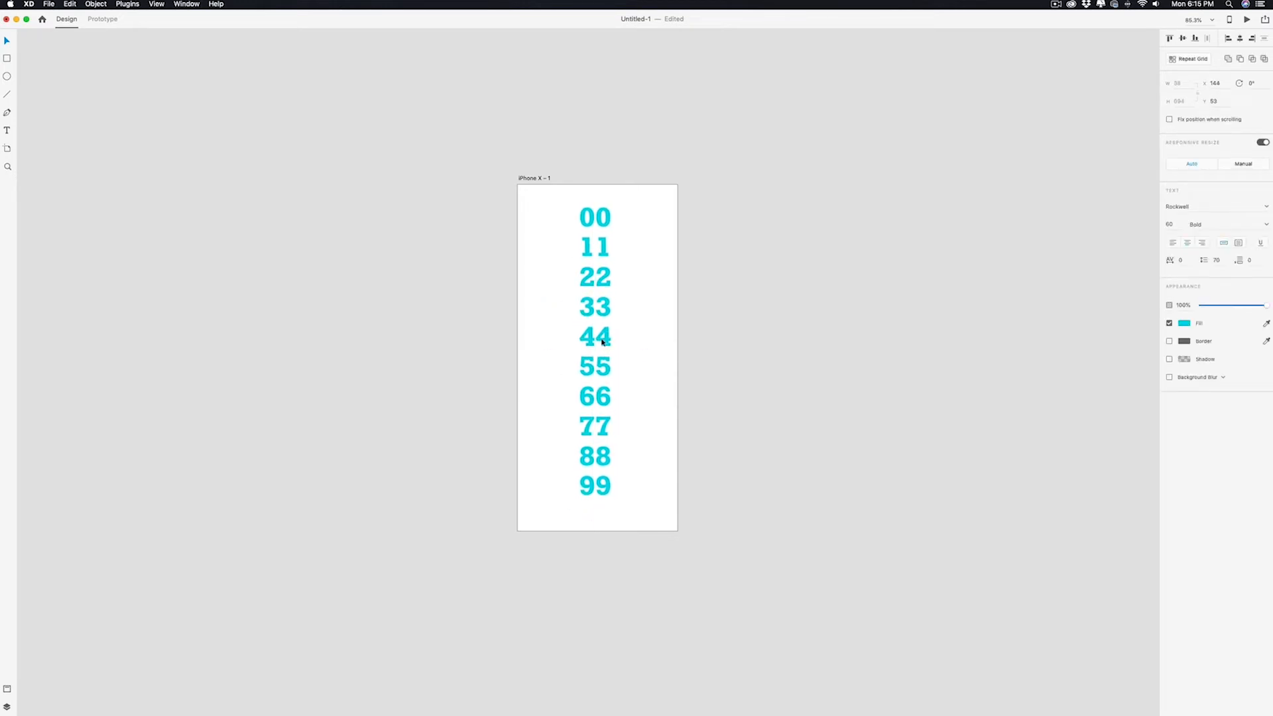
click(650, 329)
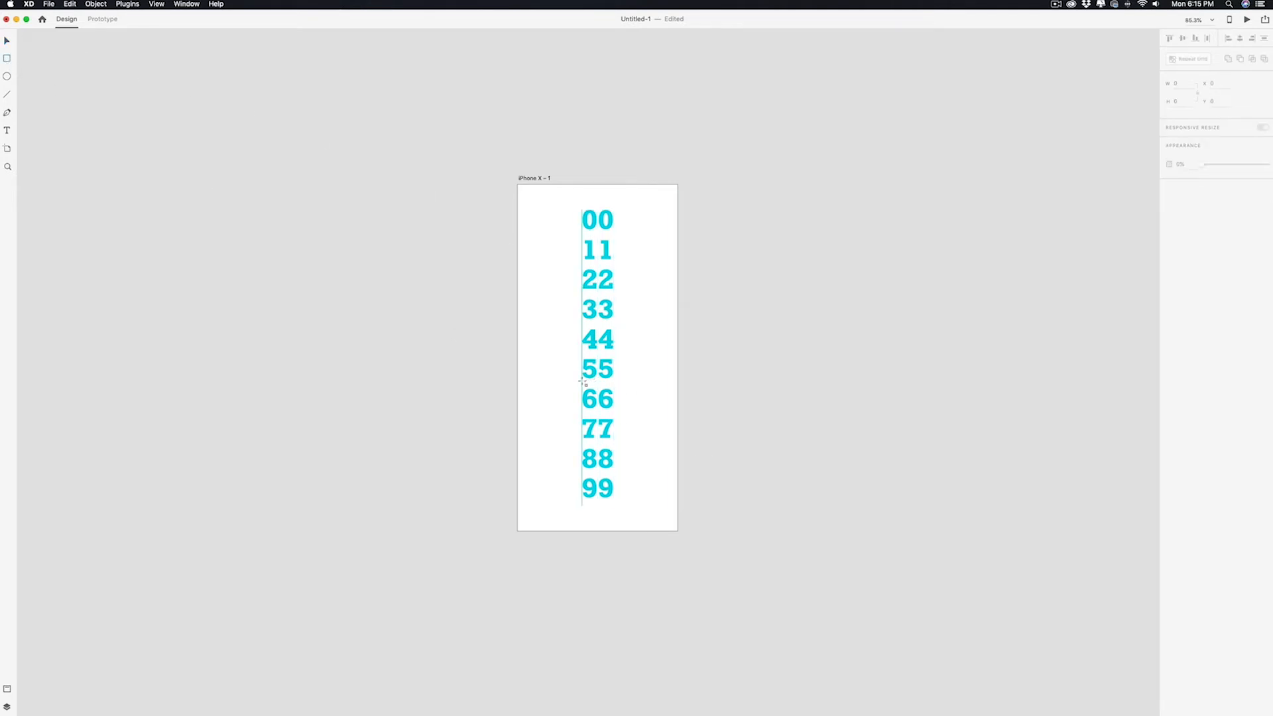
Draw a borderless red rectangle over 55 and select it with both columns.
click(596, 369)
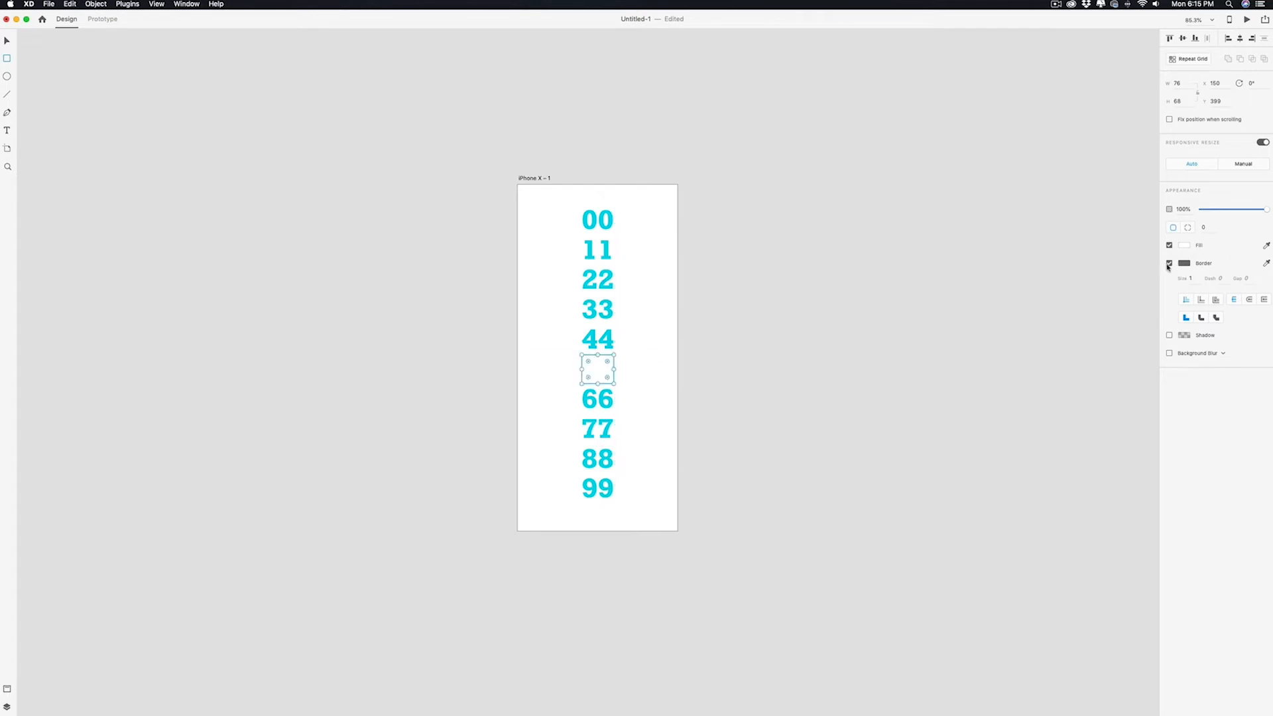
click(1185, 246)
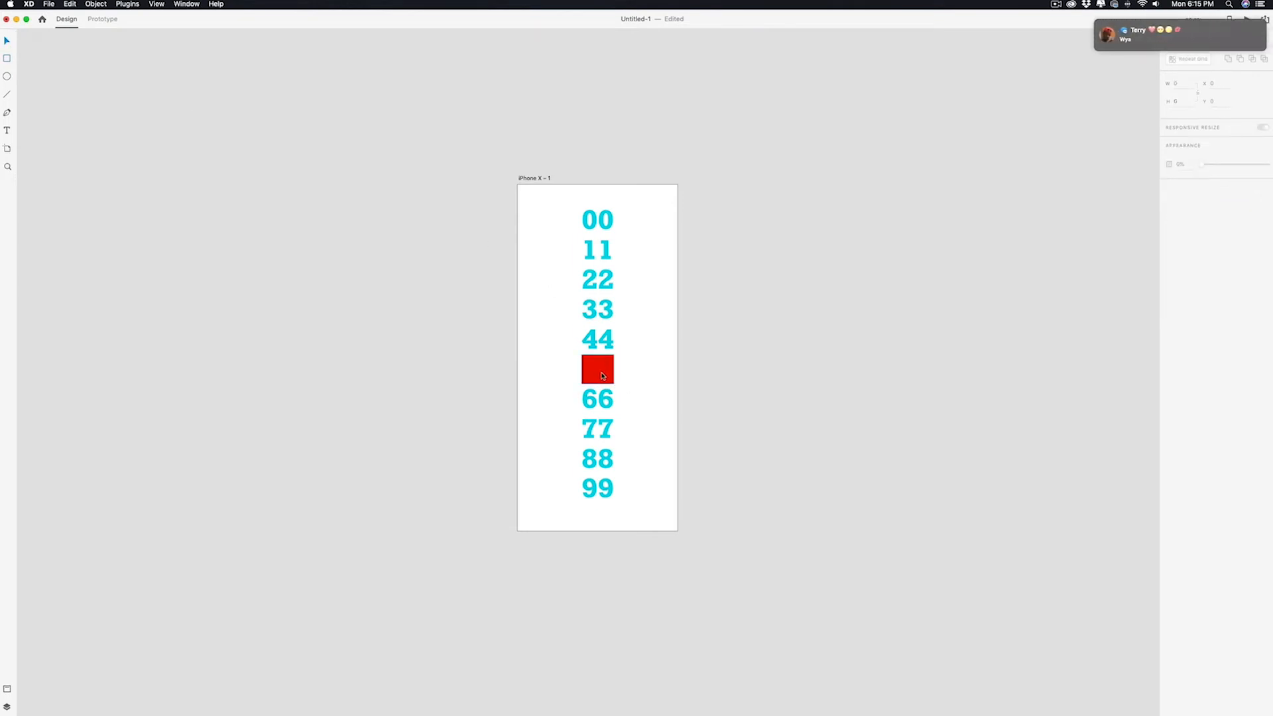
mouse_move(560, 339)
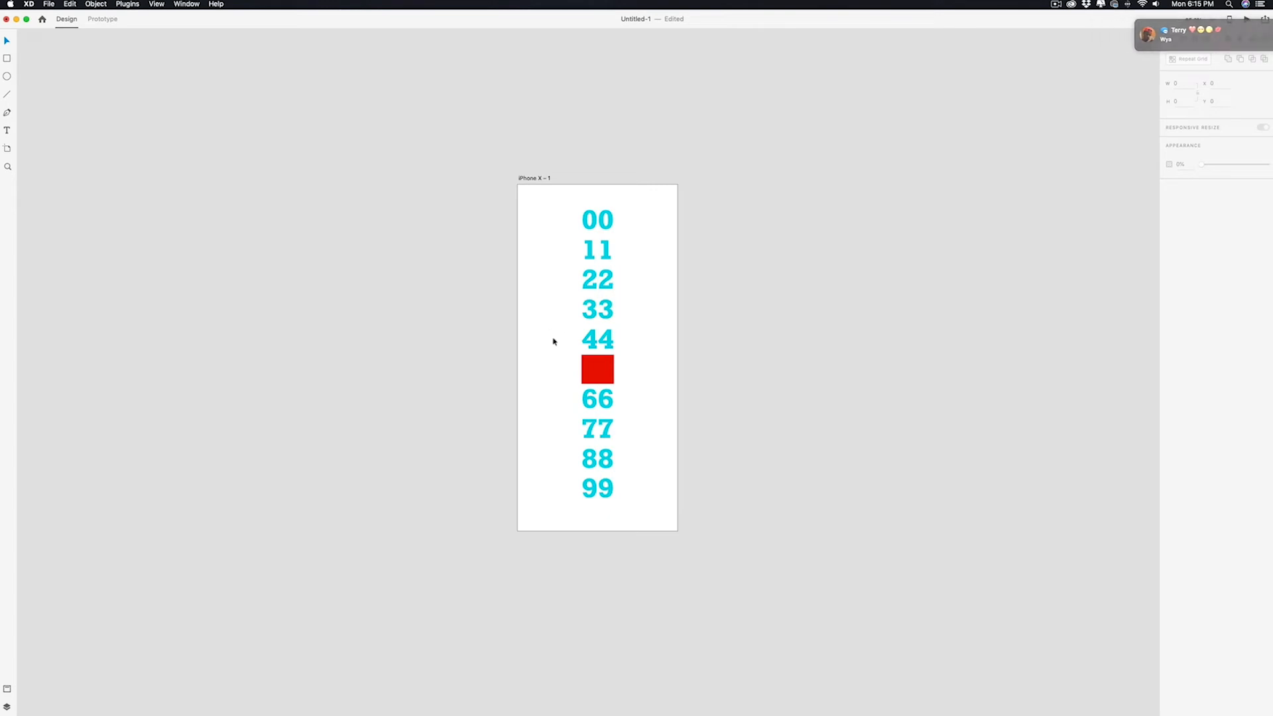
click(598, 370)
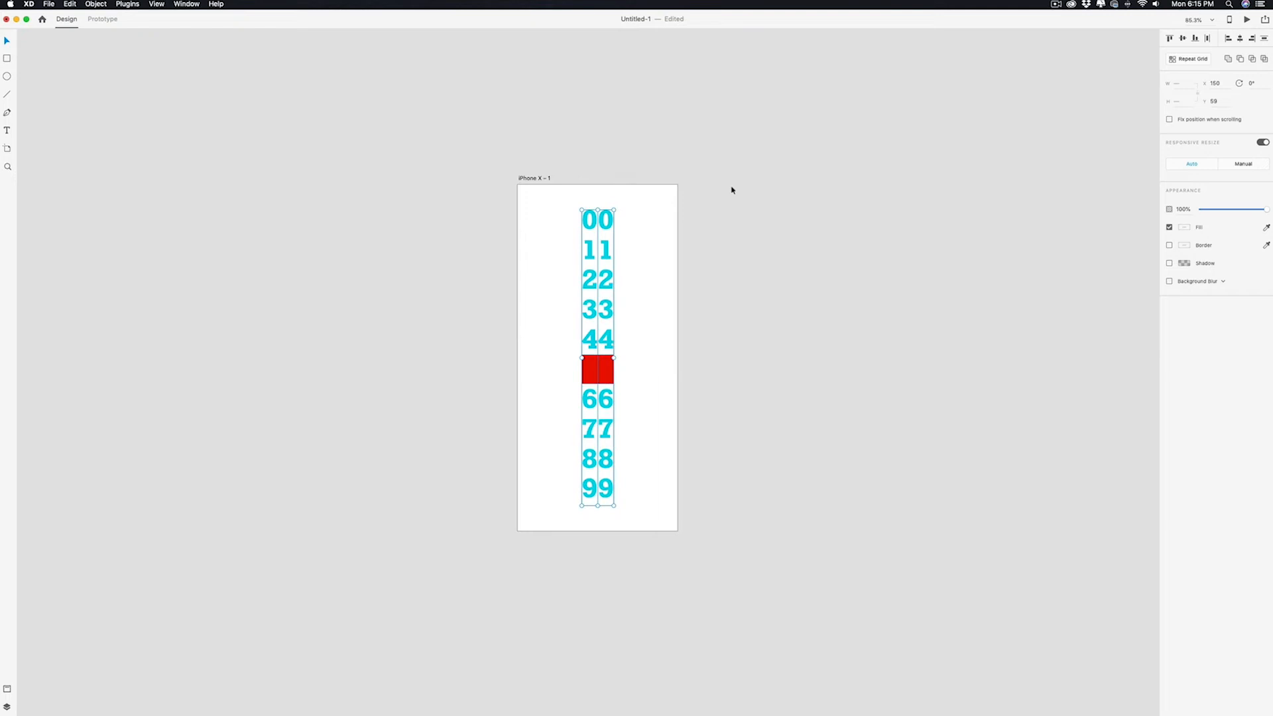
Apply Object > Mask with Shape so only 55 remains visible.
click(94, 4)
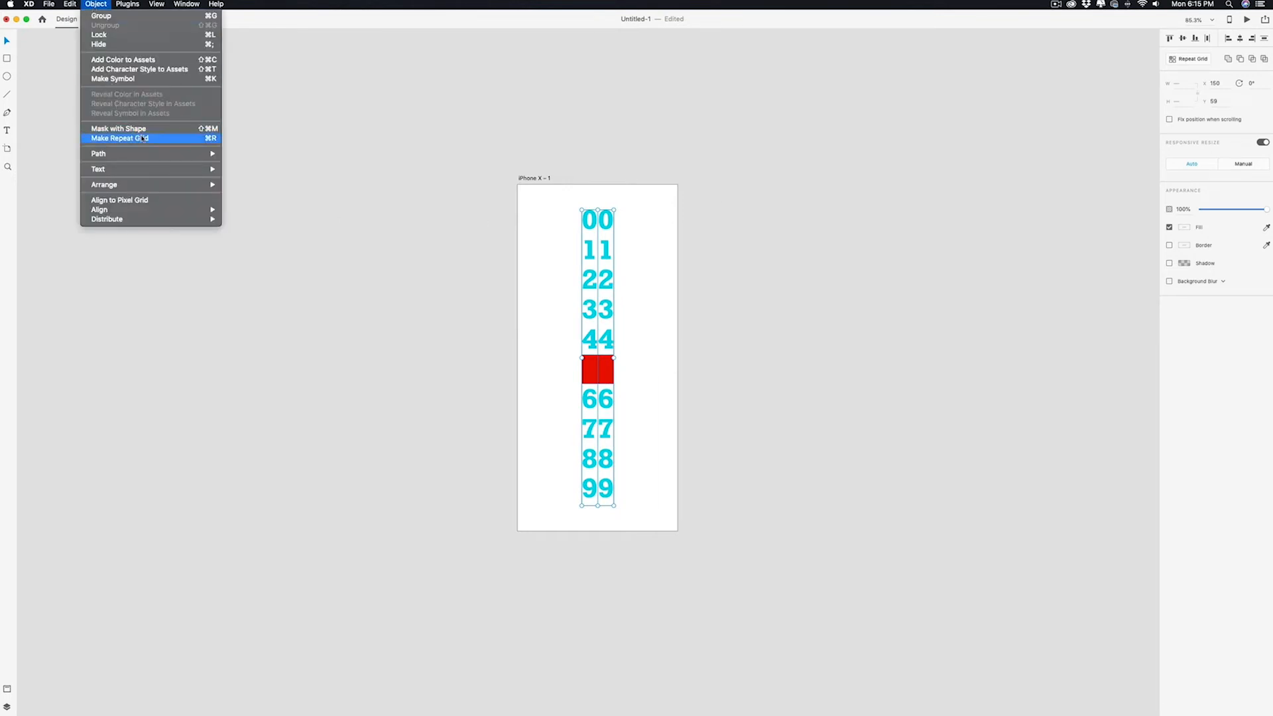
mouse_move(118, 128)
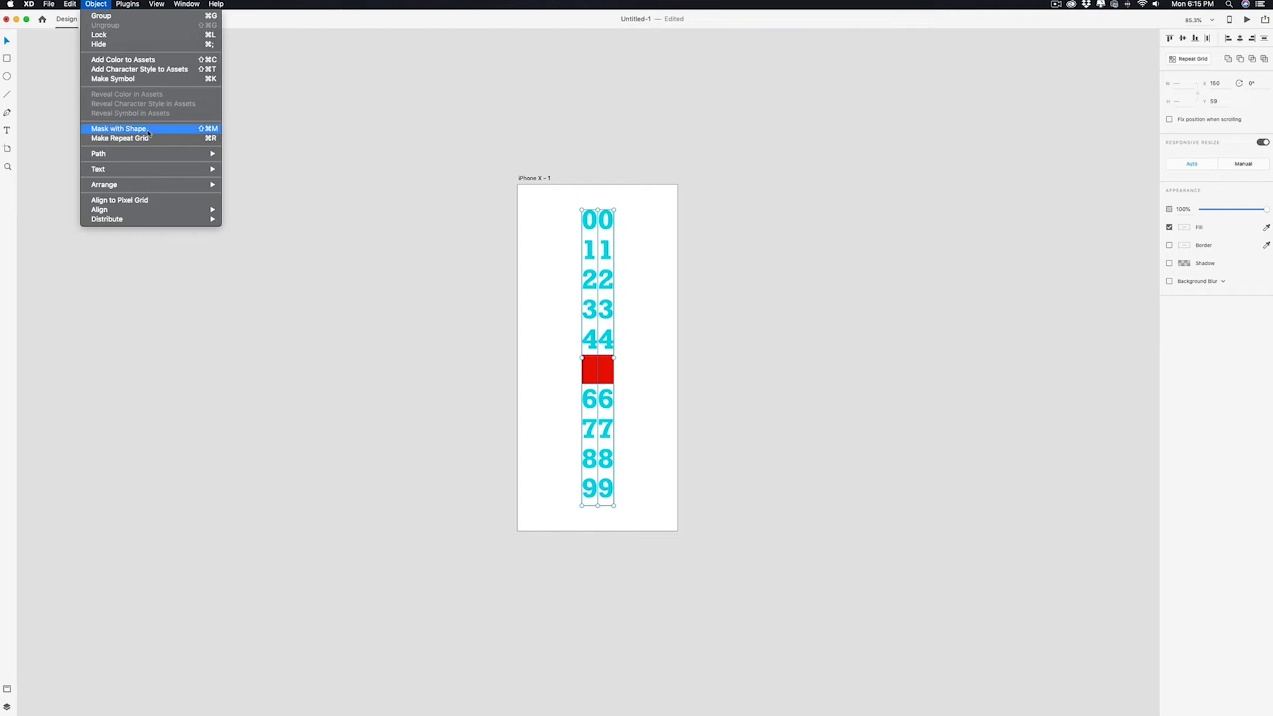
click(118, 128)
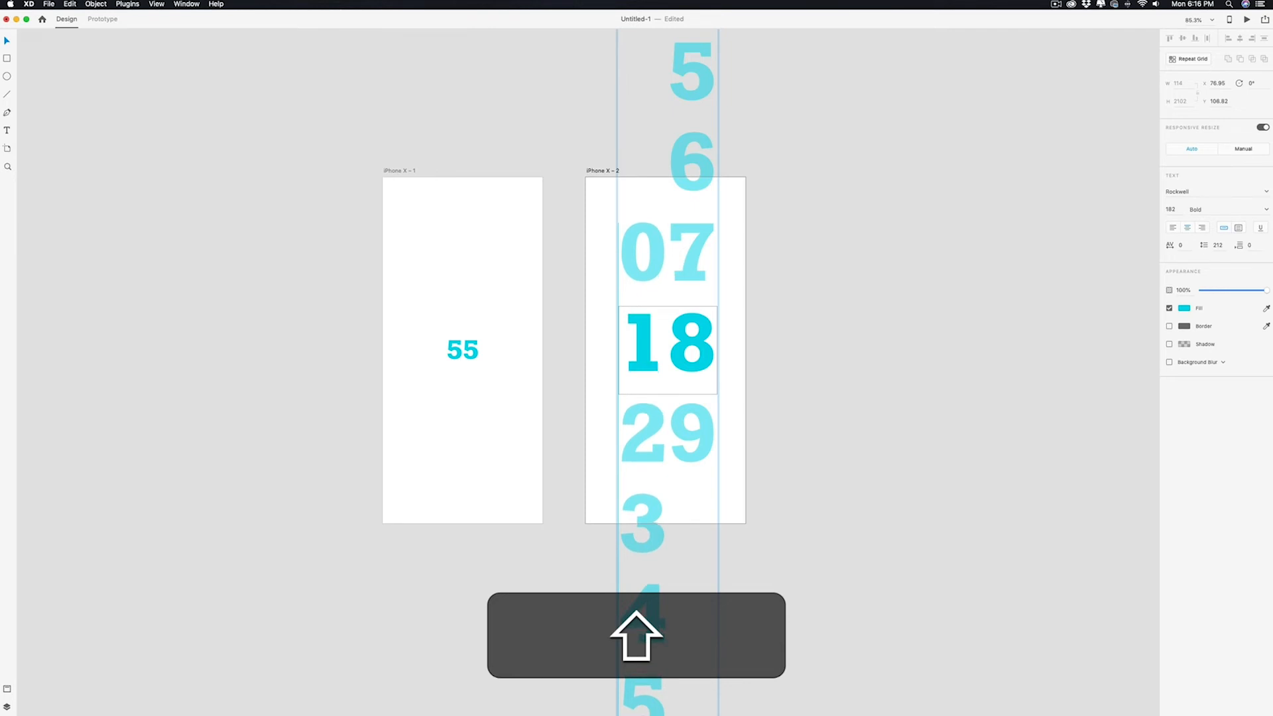
Exit editing the 18 mask group and deselect everything on the canvas.
click(796, 414)
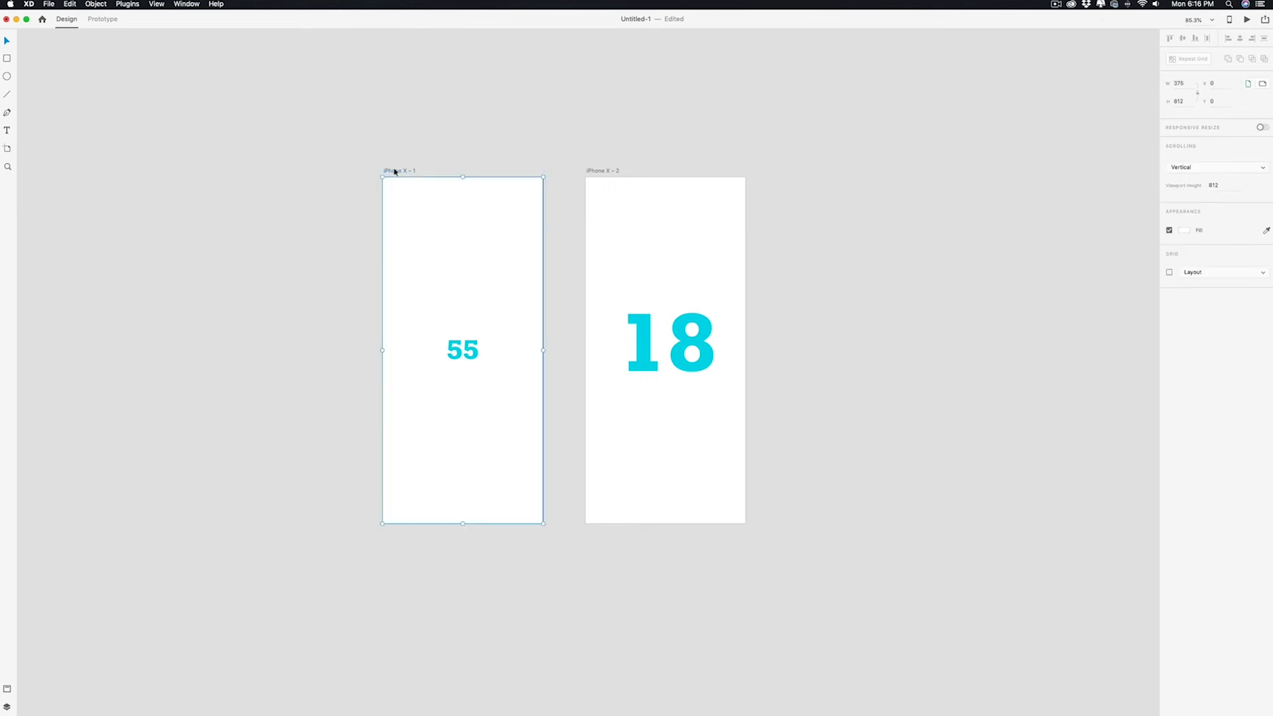
click(525, 153)
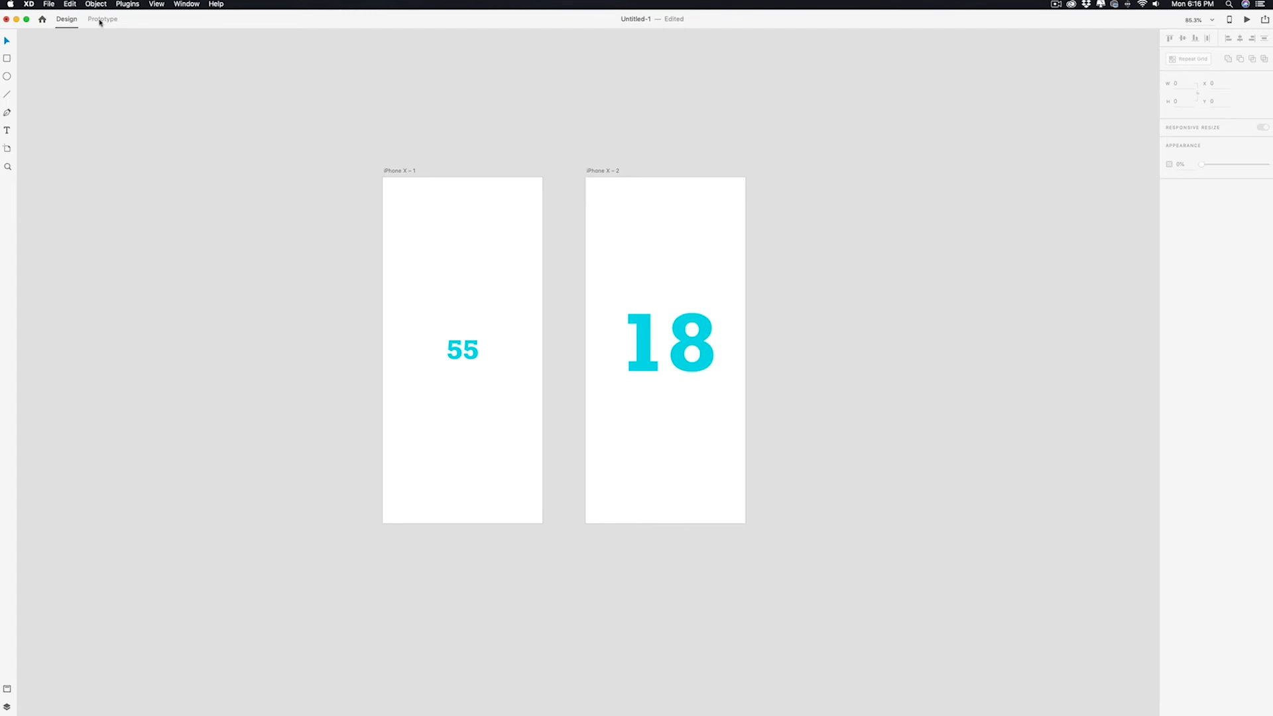
In Prototype mode, link the artboards both ways with tap Auto-Animate transitions.
click(102, 19)
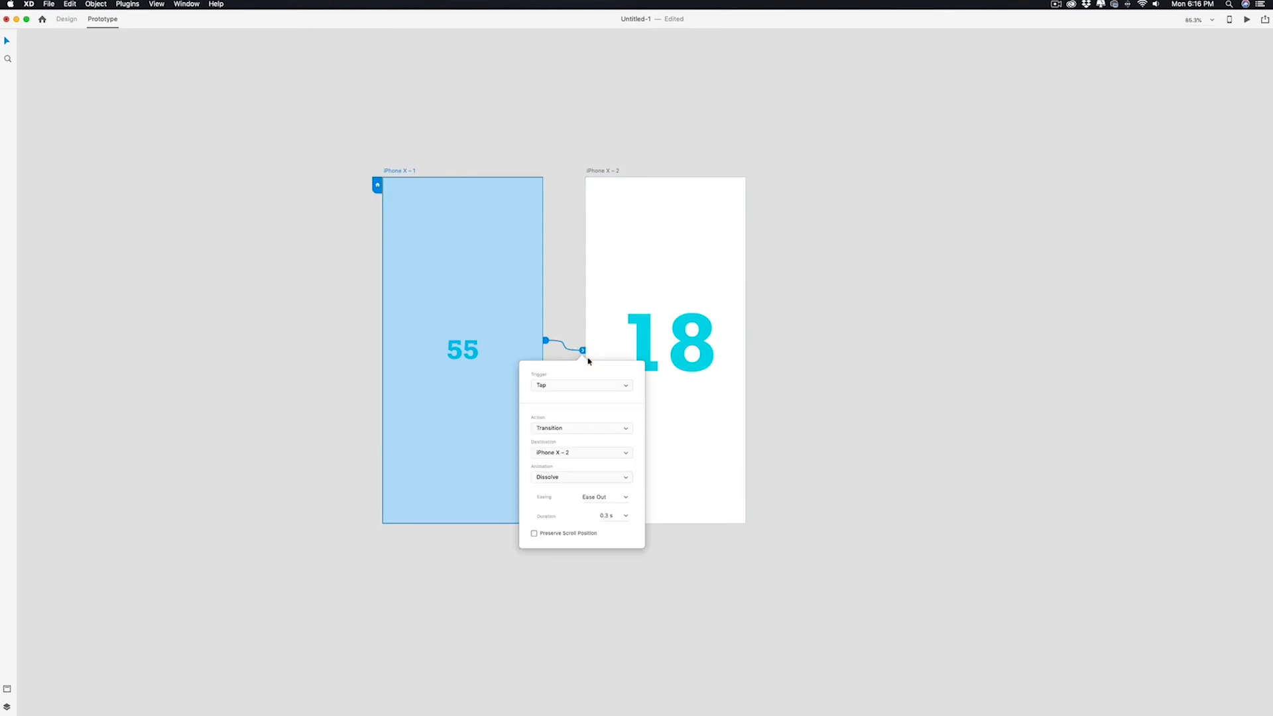
click(581, 428)
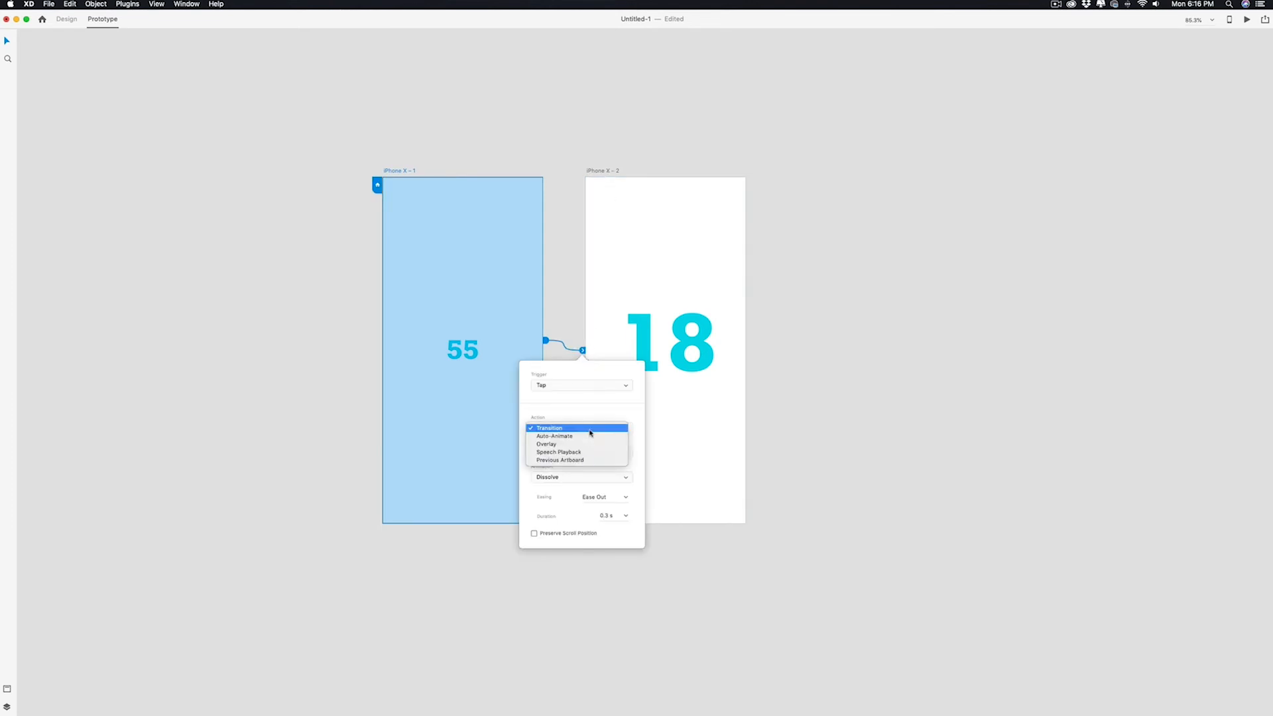
click(556, 436)
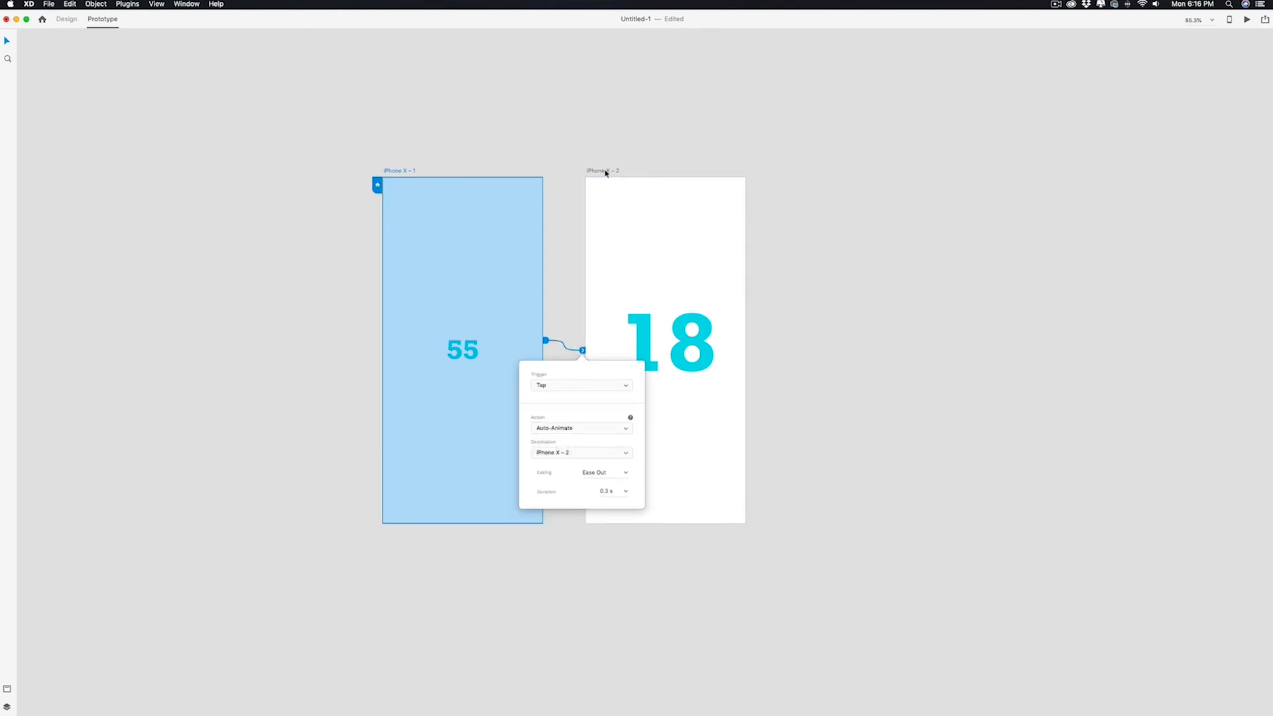
click(664, 349)
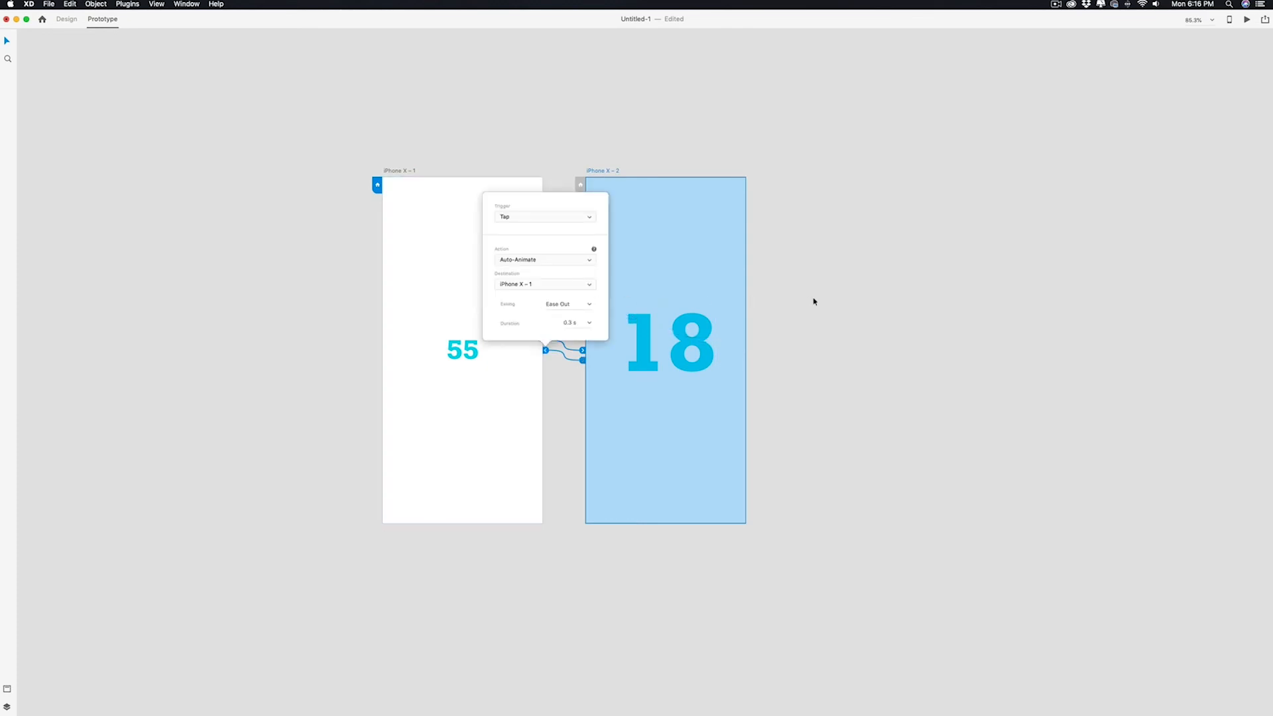
click(814, 301)
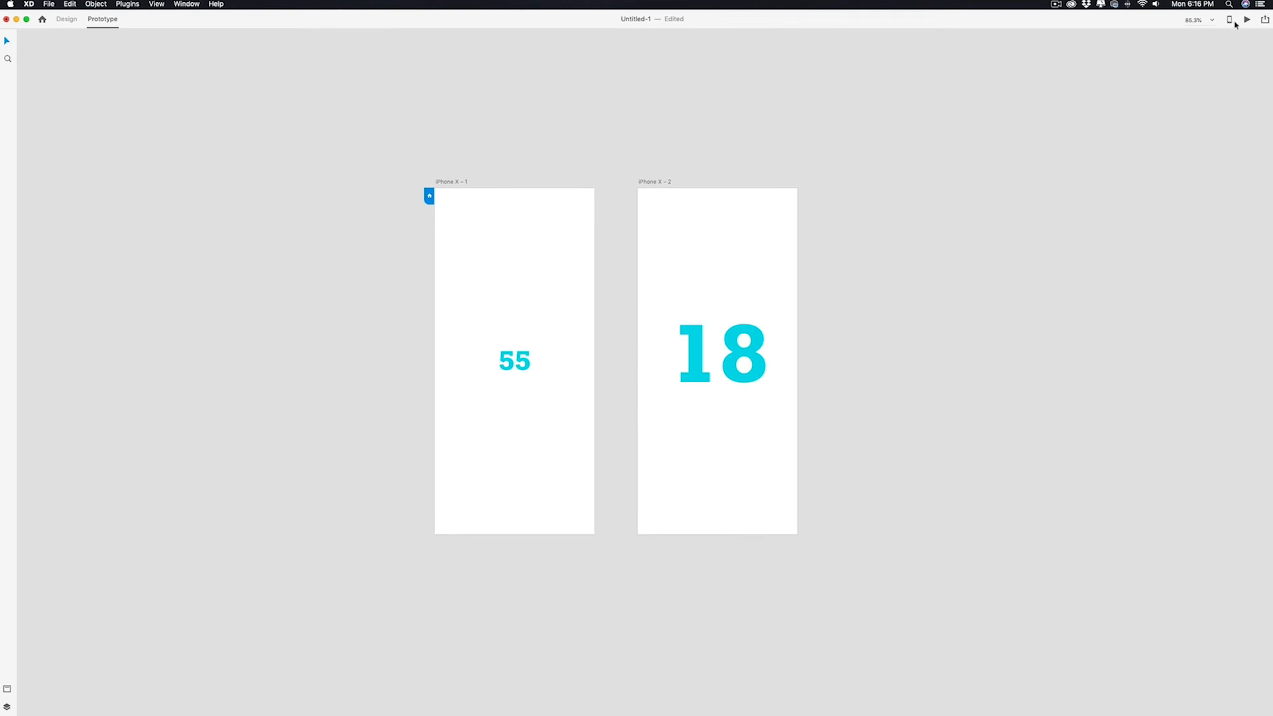
click(1247, 18)
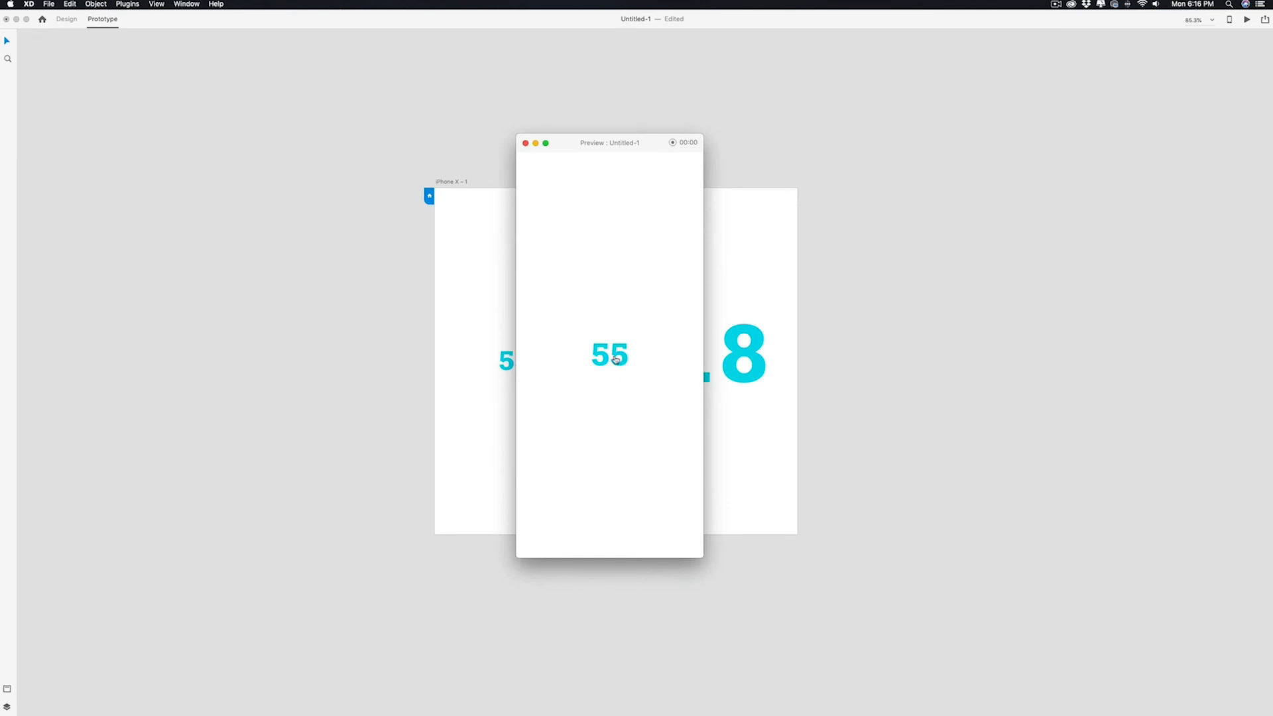
mouse_move(658, 508)
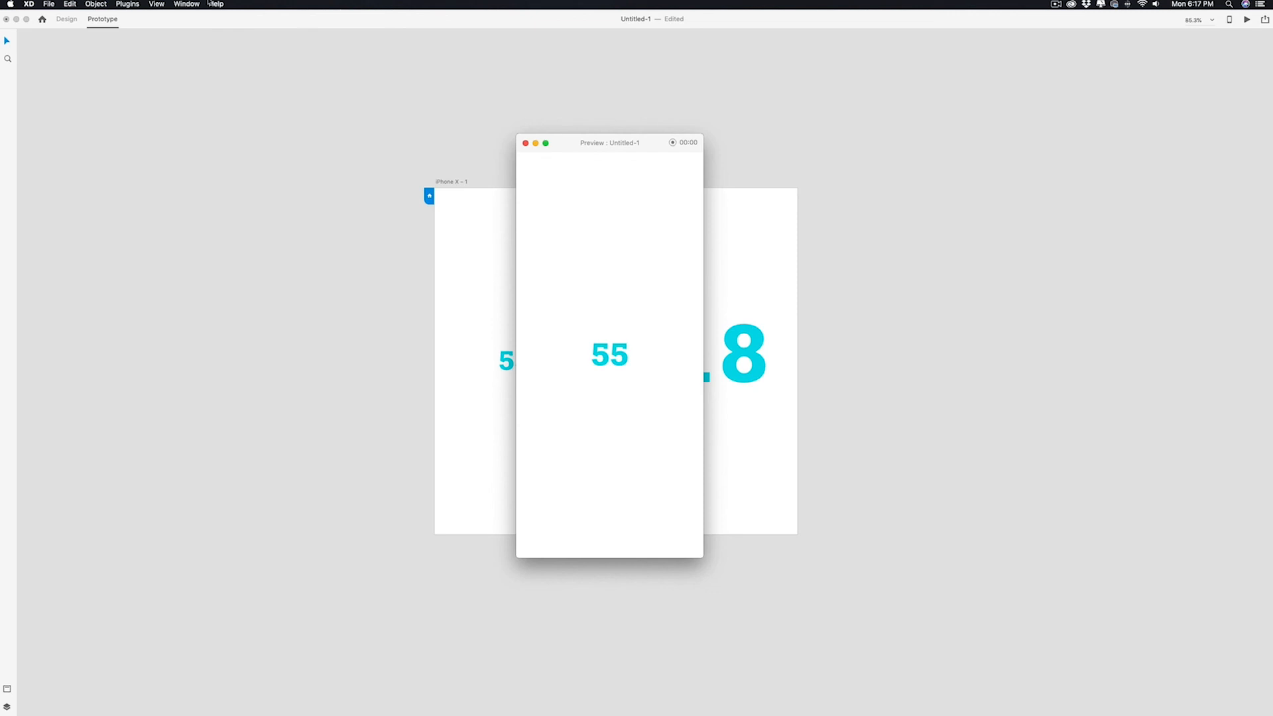
click(525, 143)
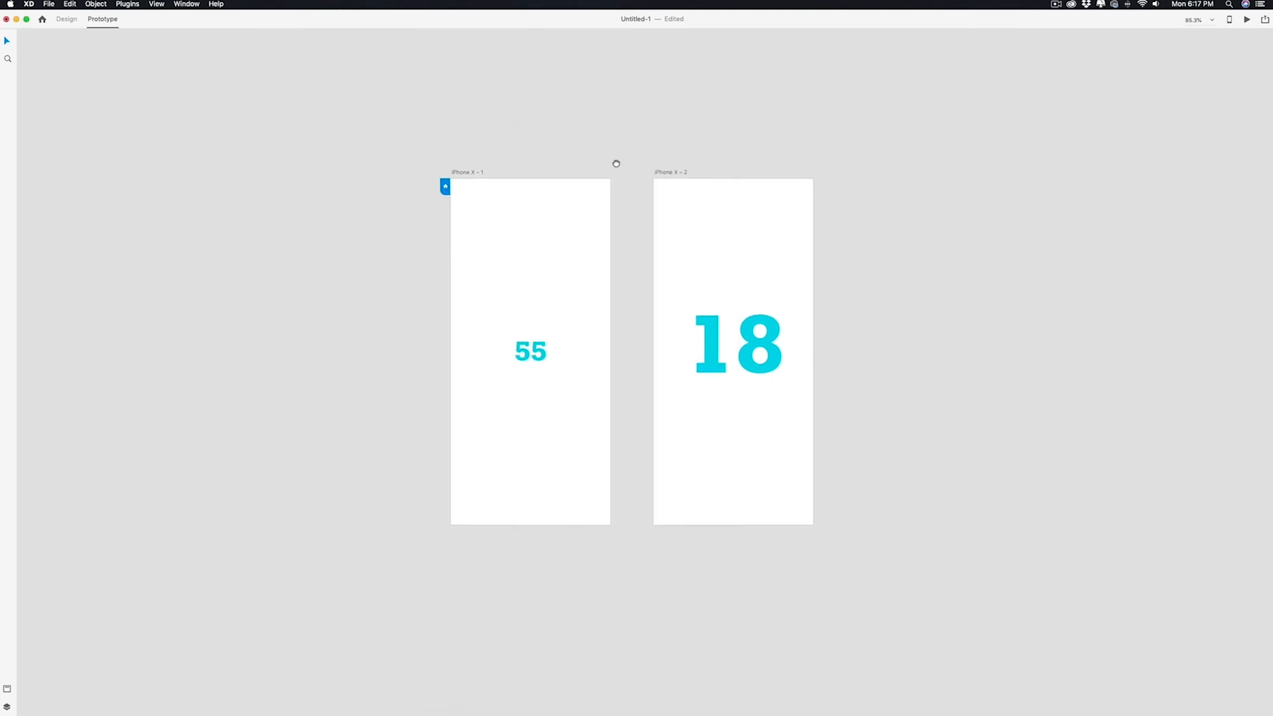
mouse_move(614, 168)
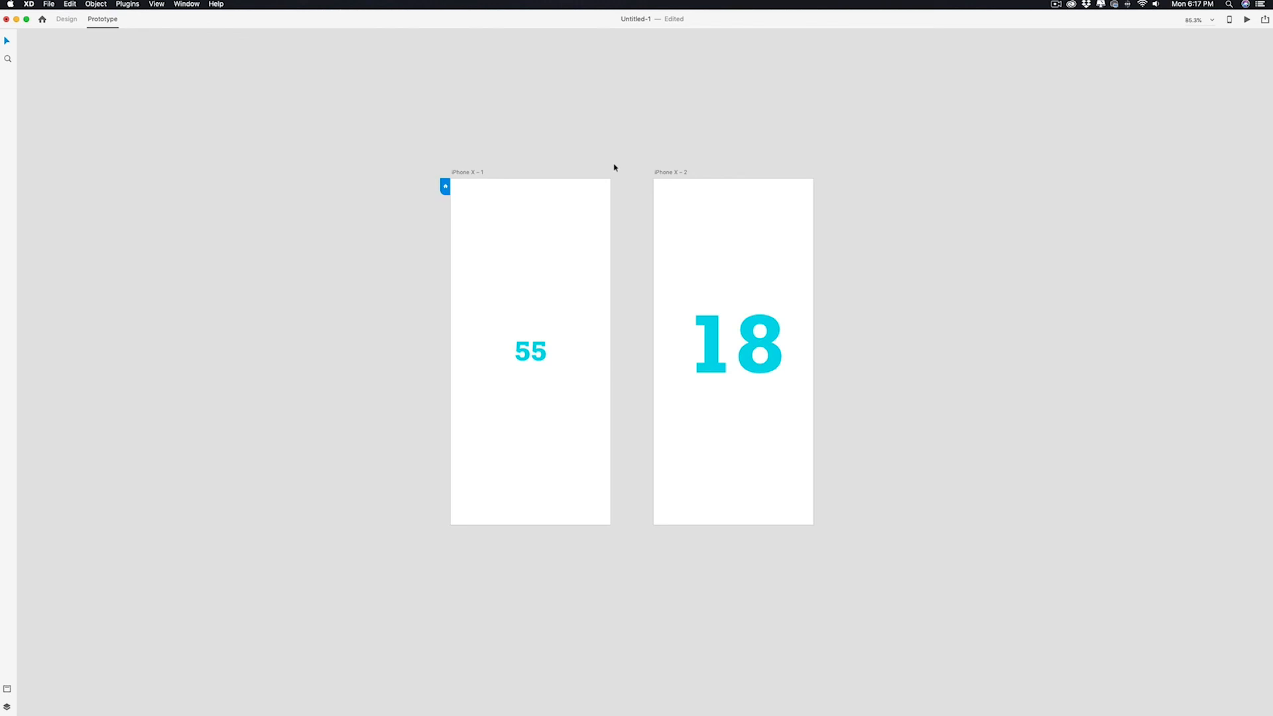
mouse_move(622, 170)
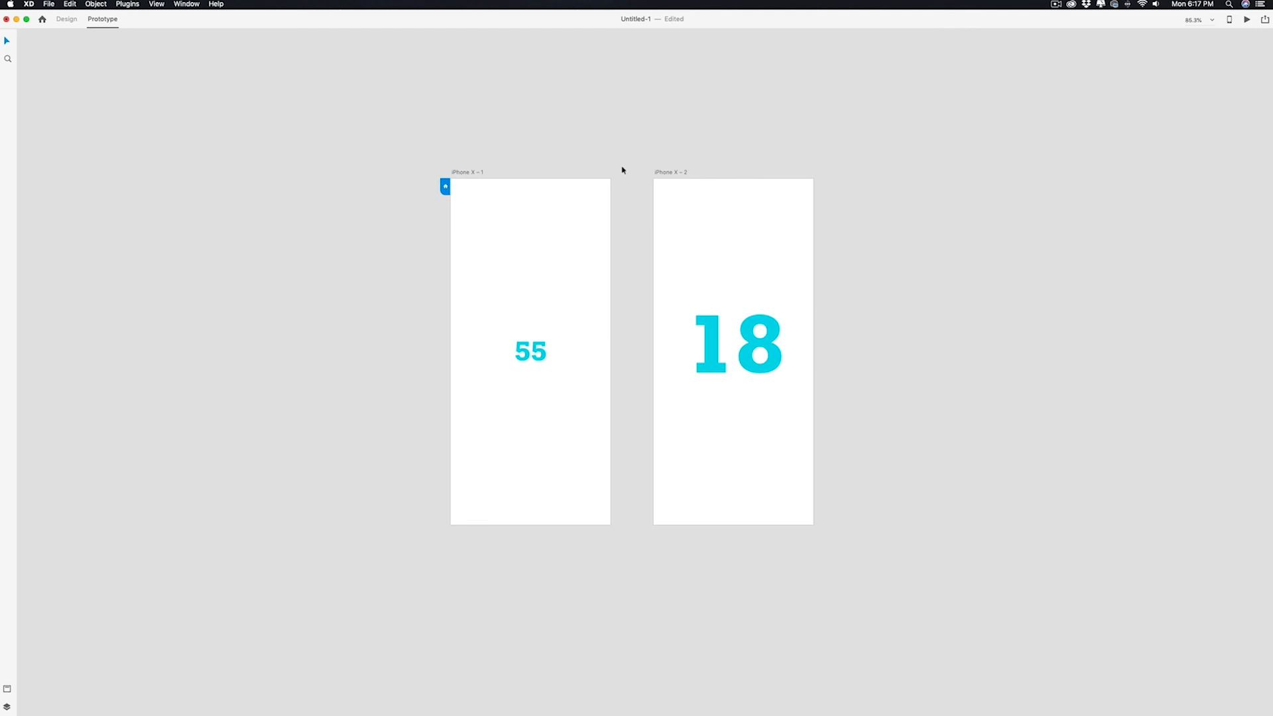
mouse_move(717, 184)
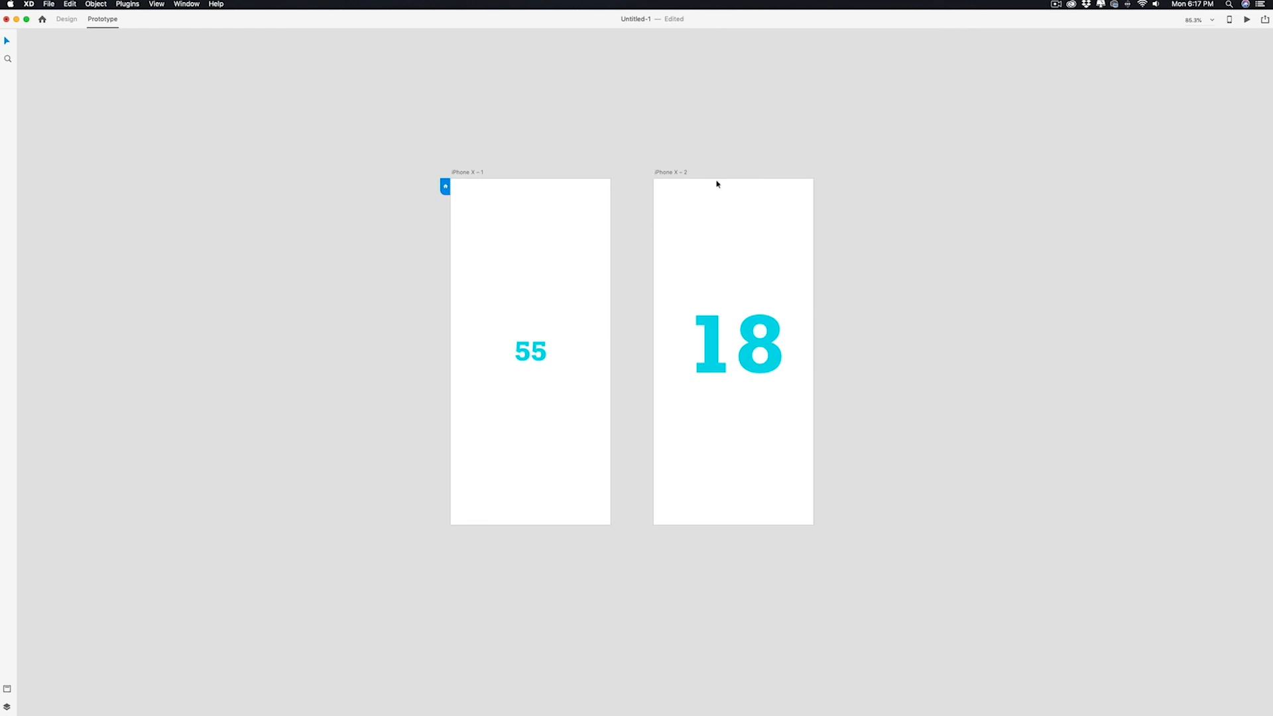
mouse_move(1059, 7)
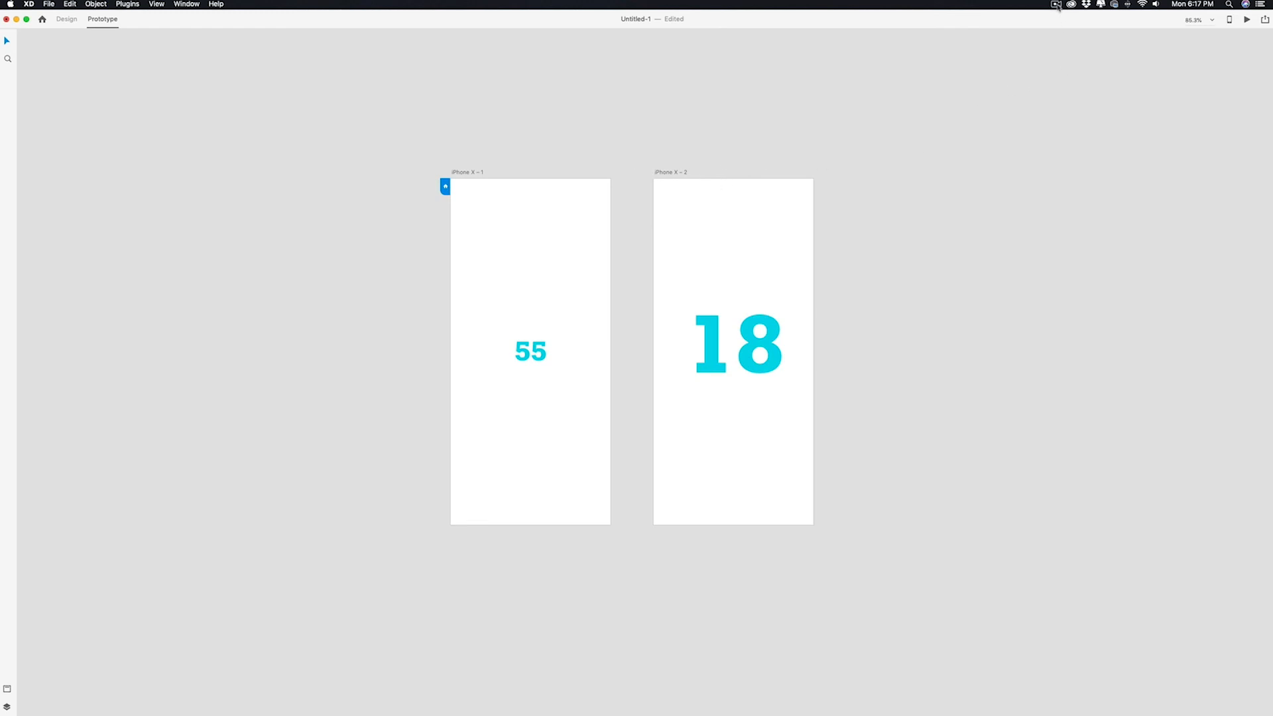
Stop the ScreenFlow recording from its menu bar icon.
click(1056, 4)
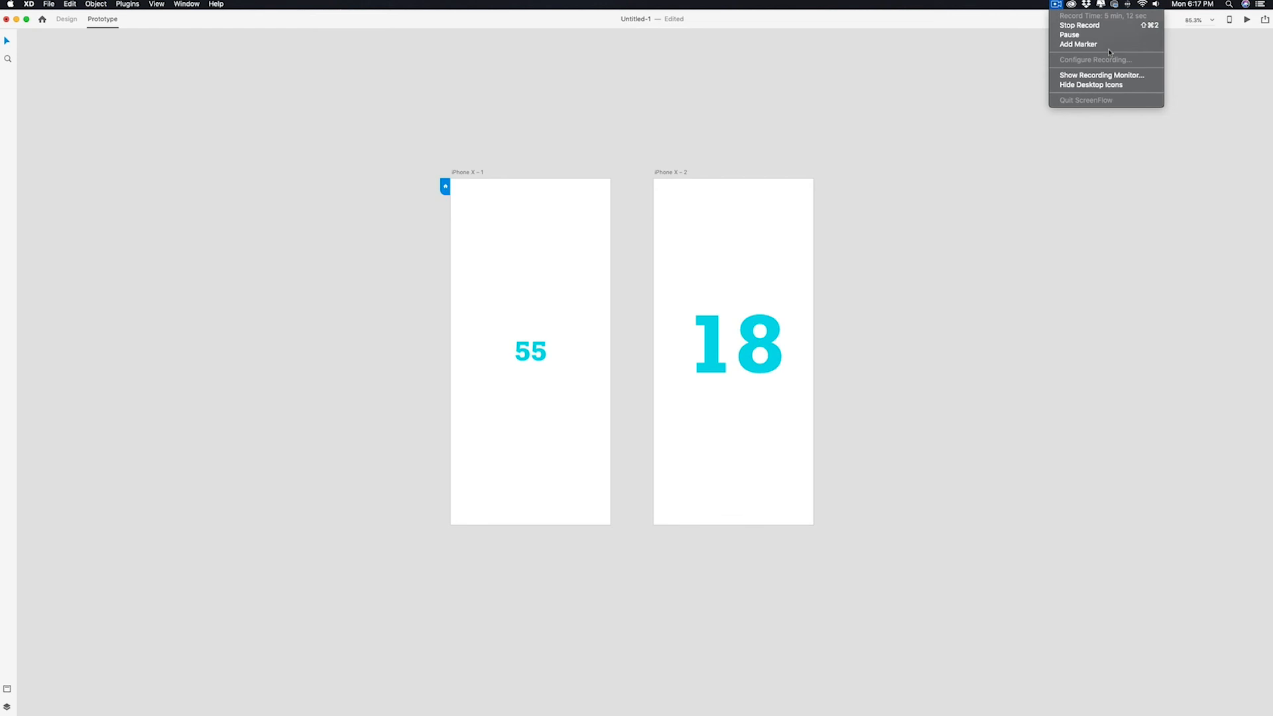
mouse_move(1079, 25)
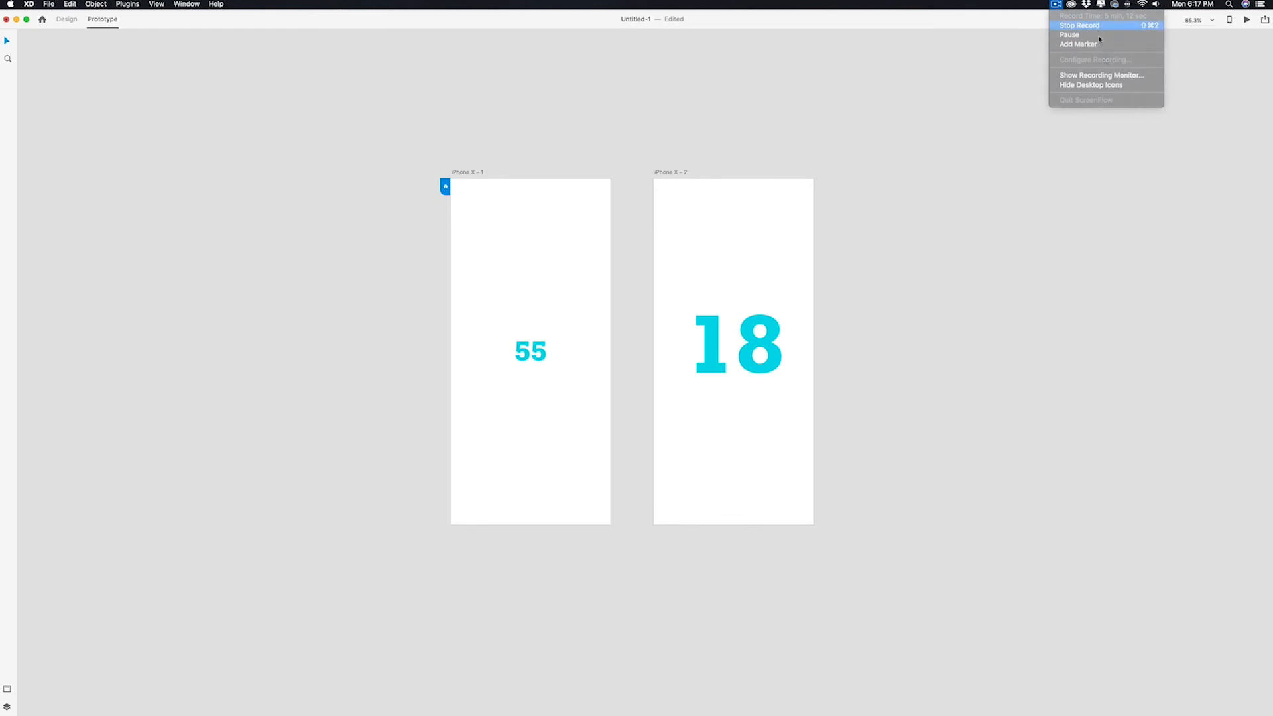